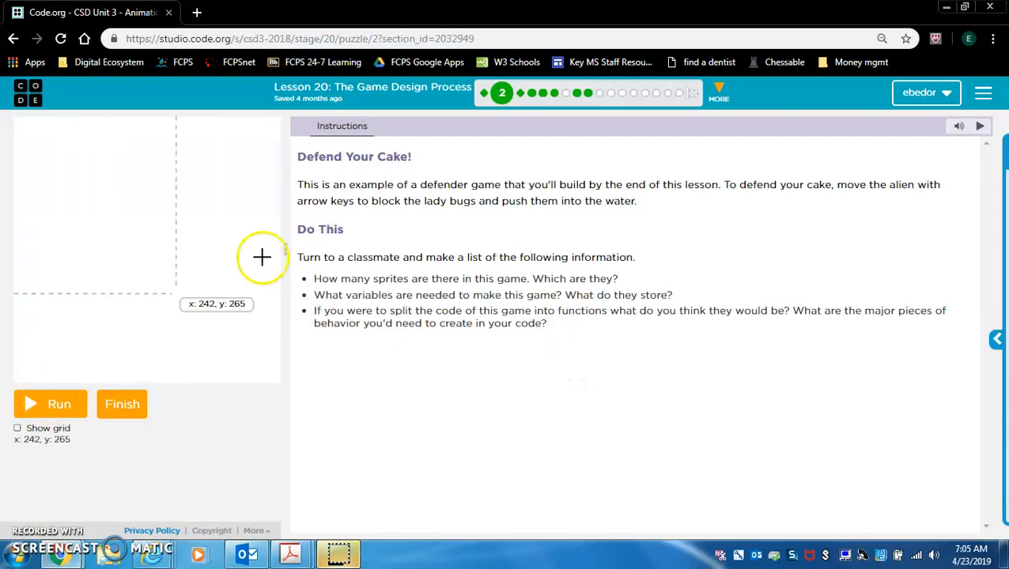
pyautogui.moveTo(145, 206)
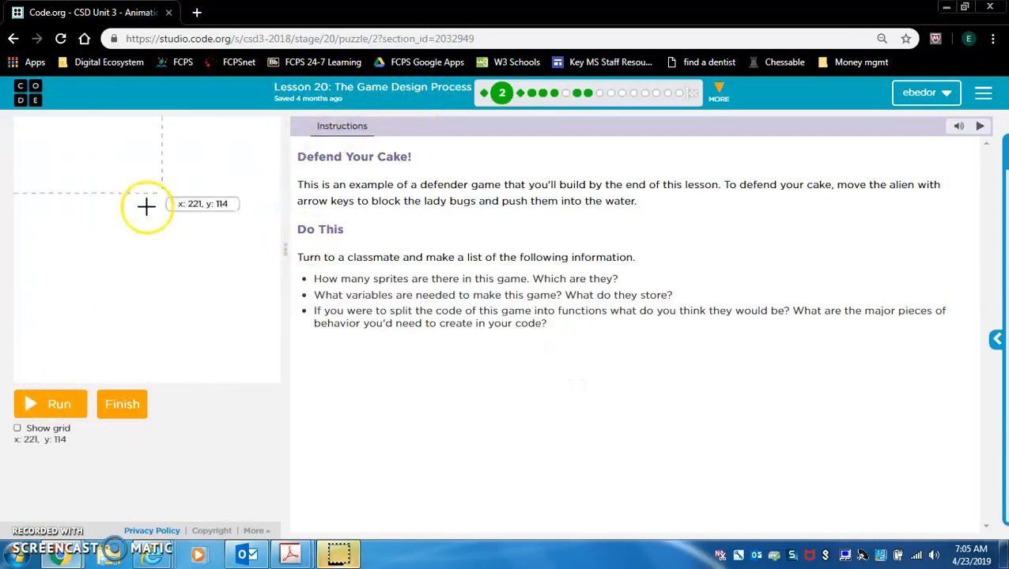
# - Play the sample Defend Your Cake game to a score of -10, then finish the level
pyautogui.click(50, 405)
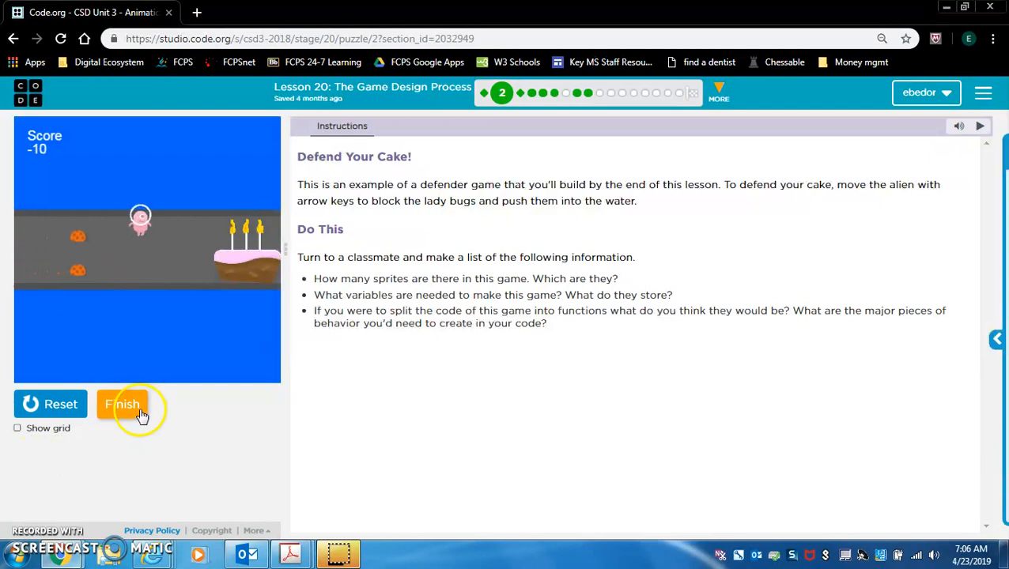
pyautogui.click(123, 404)
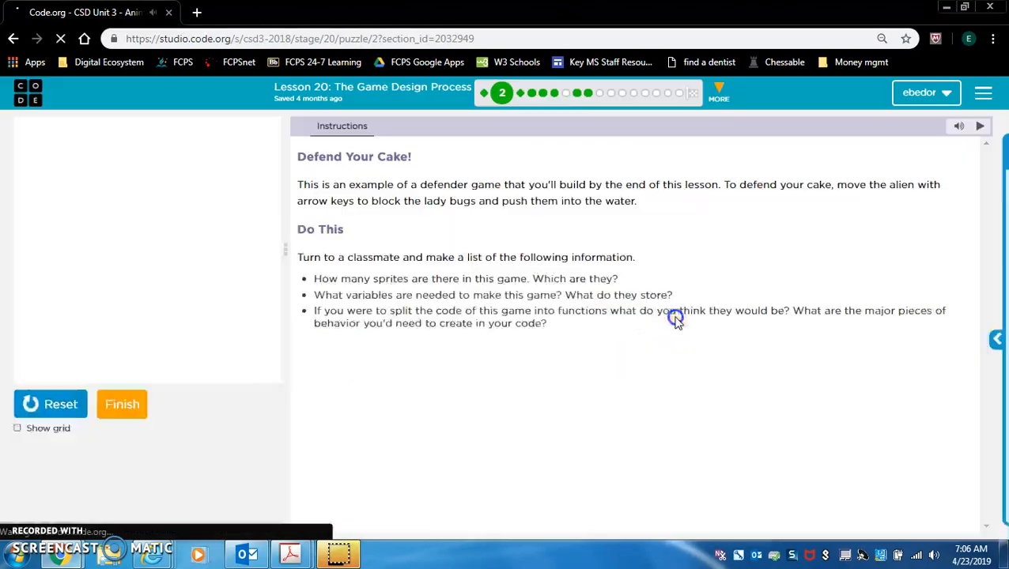
# - Advance to the Multiframe Animations puzzle and run its starter code, showing two grey squares
pyautogui.click(122, 404)
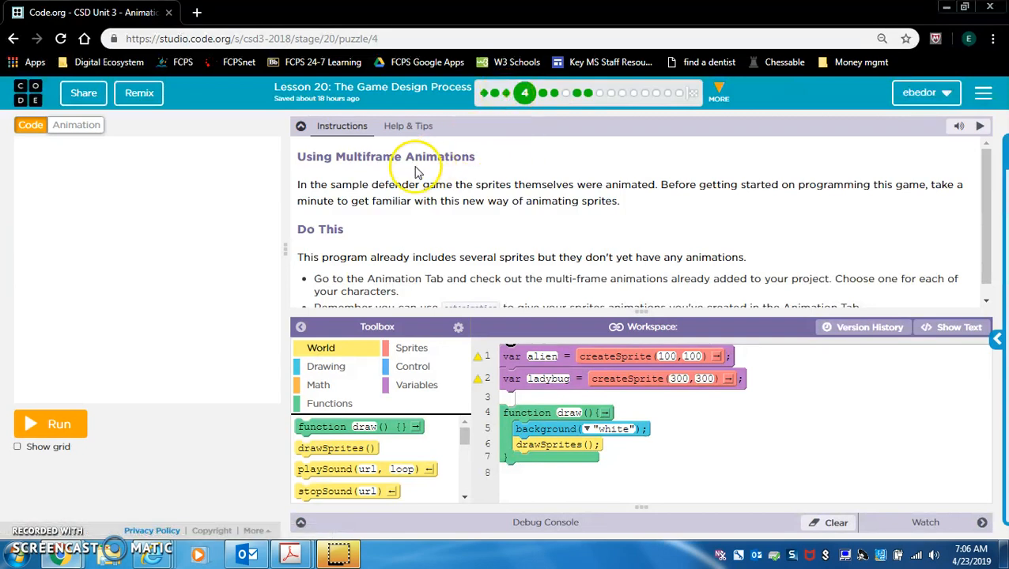
pyautogui.moveTo(58, 425)
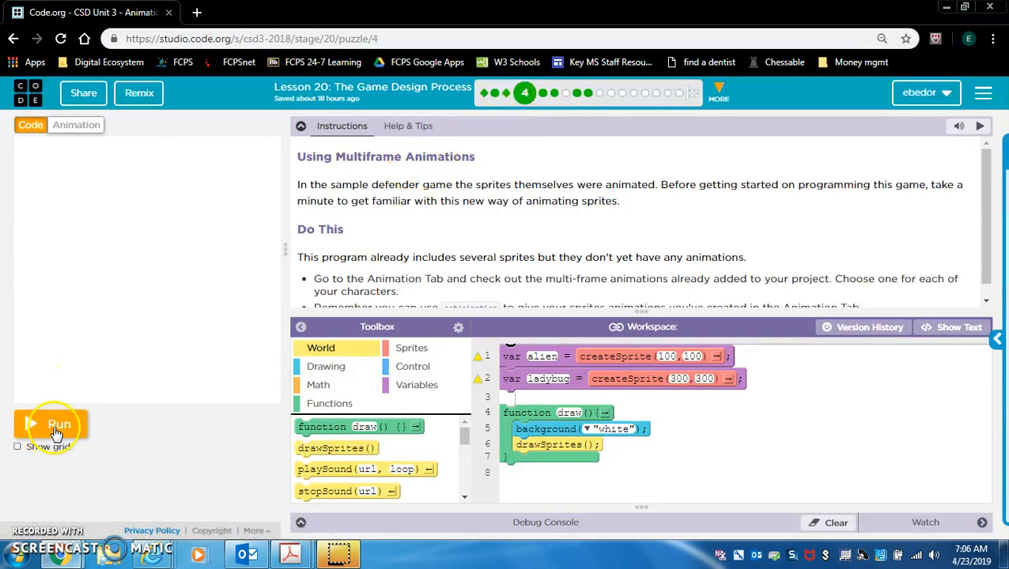
pyautogui.click(59, 425)
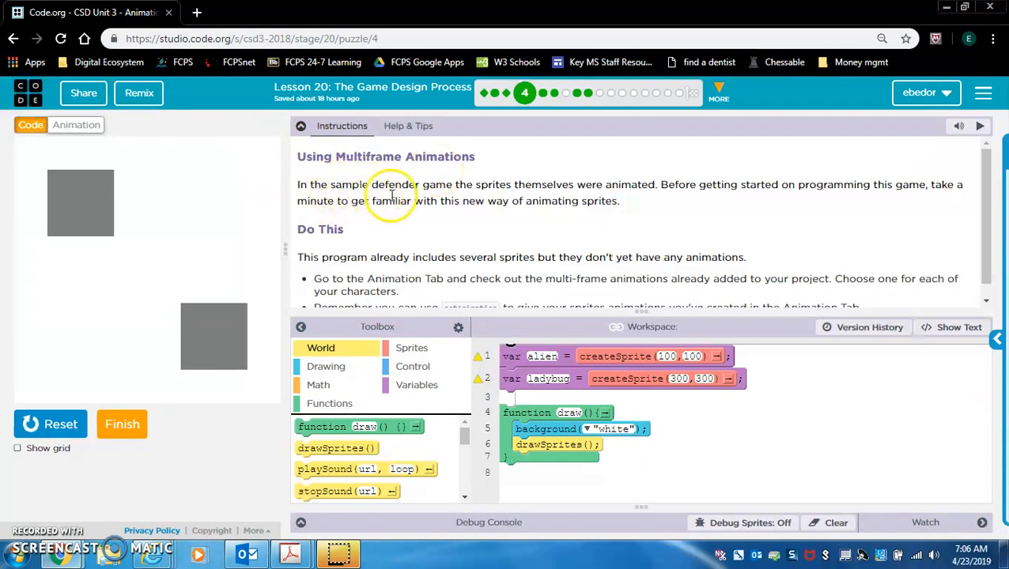
pyautogui.moveTo(631, 204)
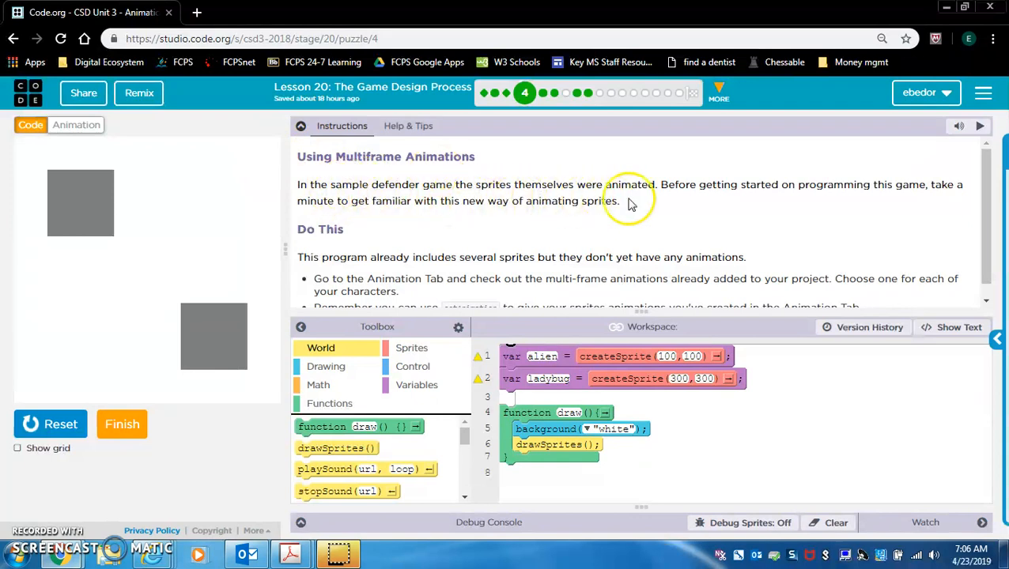
pyautogui.moveTo(823, 206)
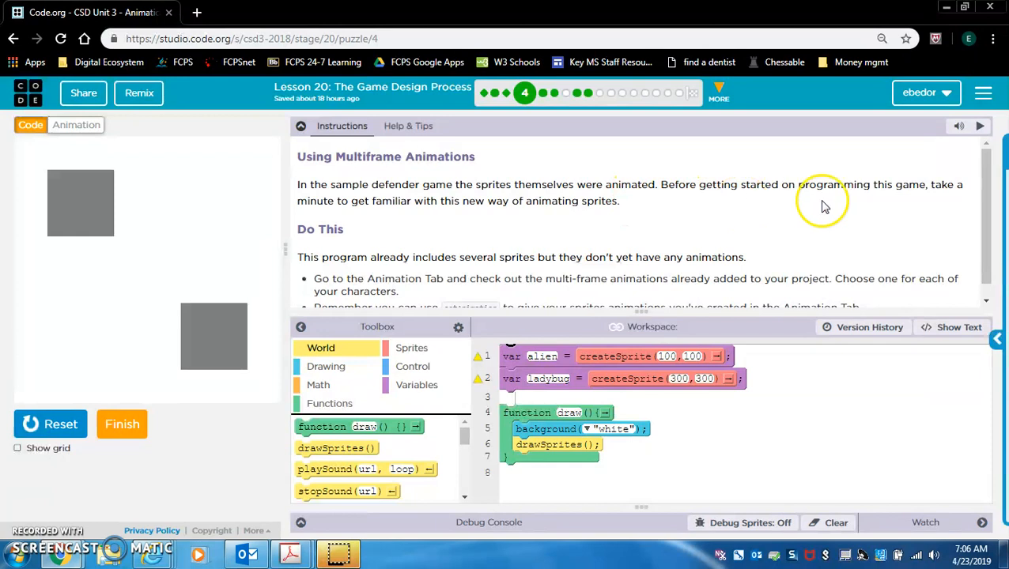
pyautogui.moveTo(365, 206)
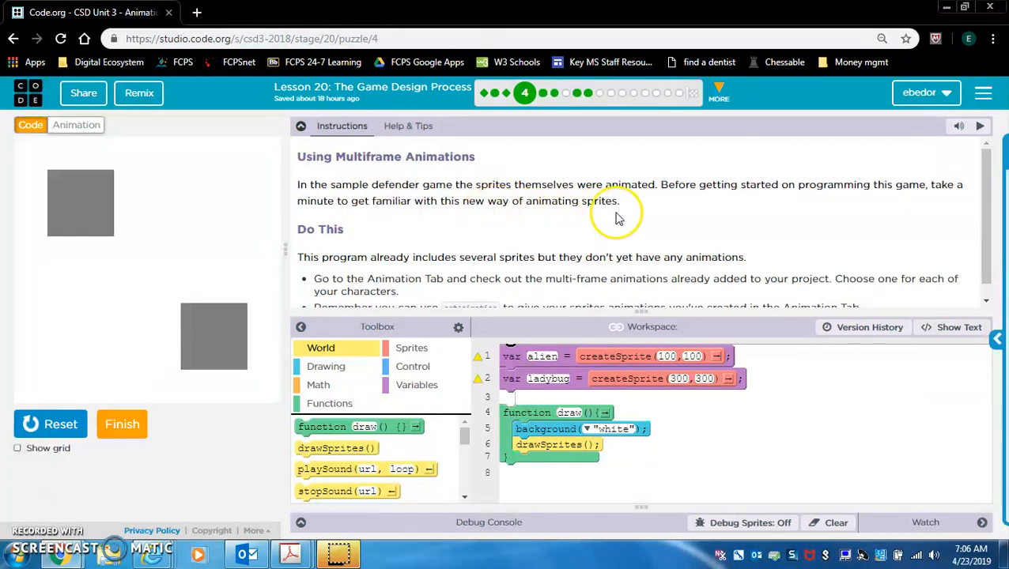
pyautogui.moveTo(338, 157)
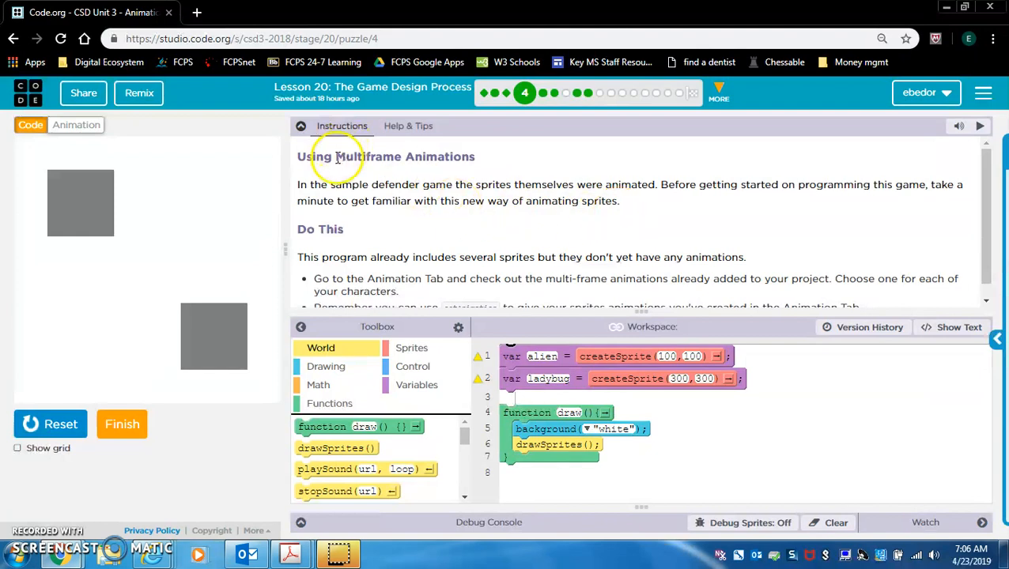
pyautogui.moveTo(338, 156); pyautogui.dragTo(475, 157)
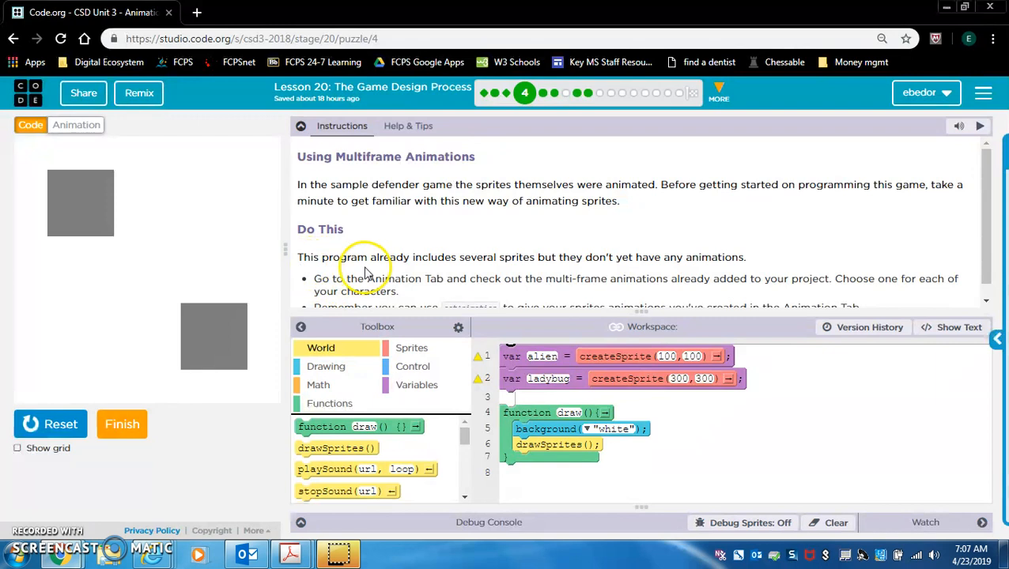
pyautogui.moveTo(554, 275)
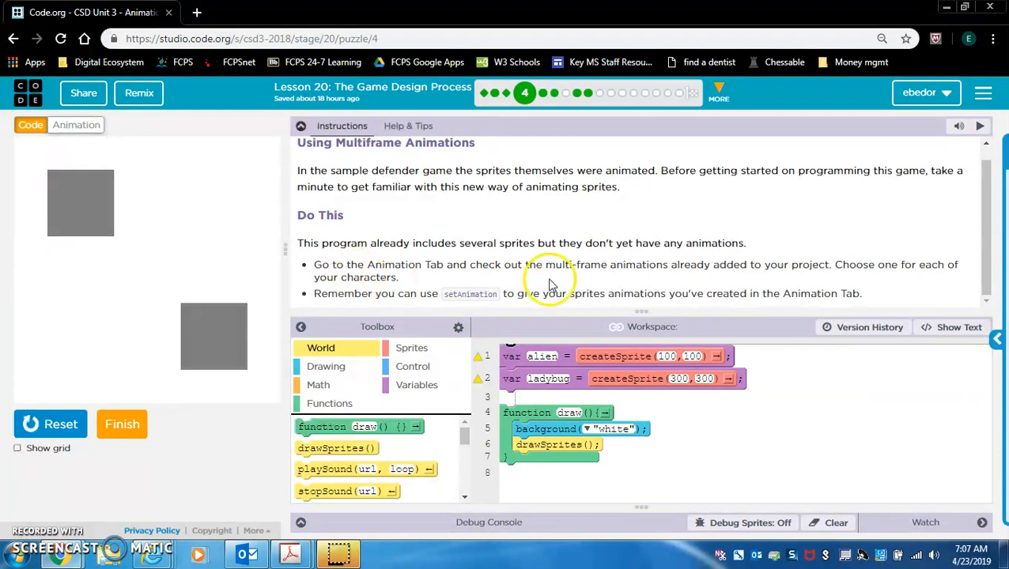
pyautogui.moveTo(890, 305)
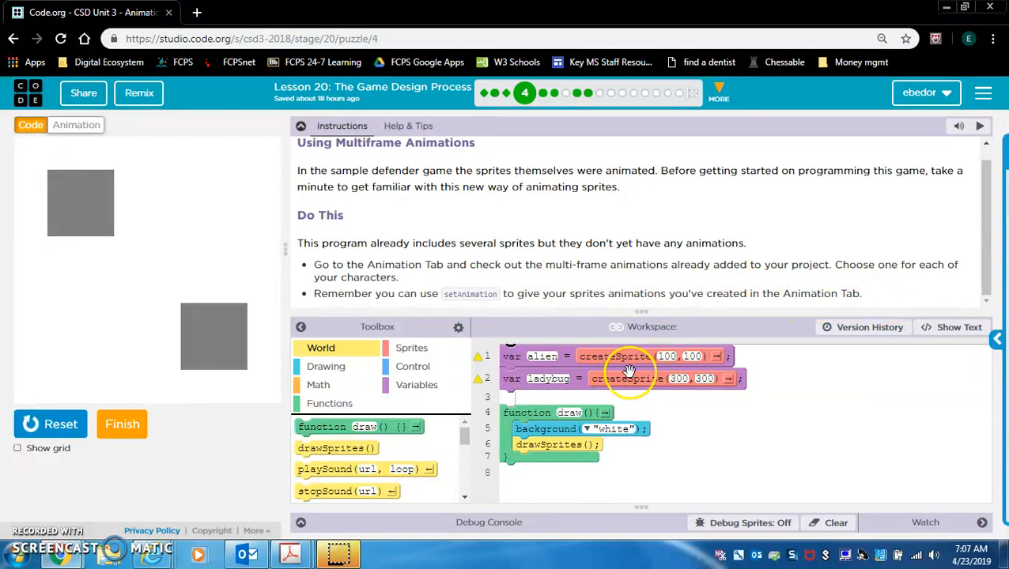
pyautogui.moveTo(393, 362)
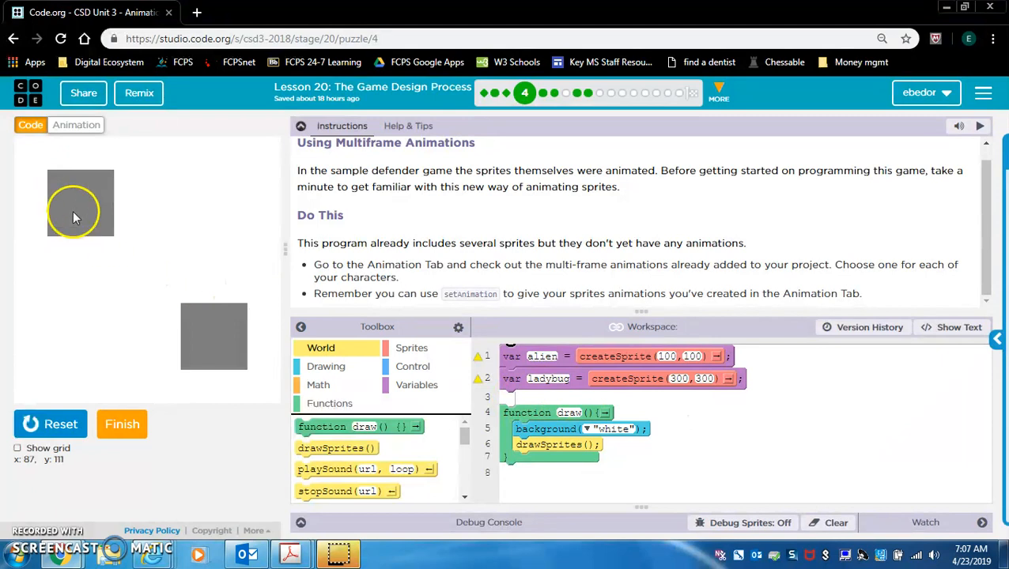
# - Rename the pink alien animation 'alien' and the ladybug 'bug', adjusting the bug's speed
pyautogui.click(76, 125)
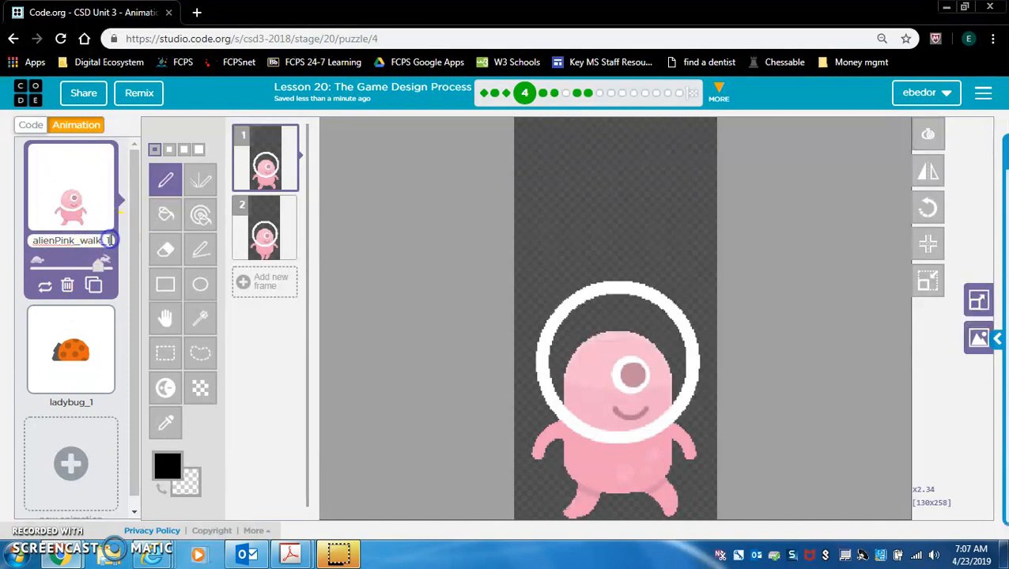
pyautogui.click(71, 240)
pyautogui.write('alien')
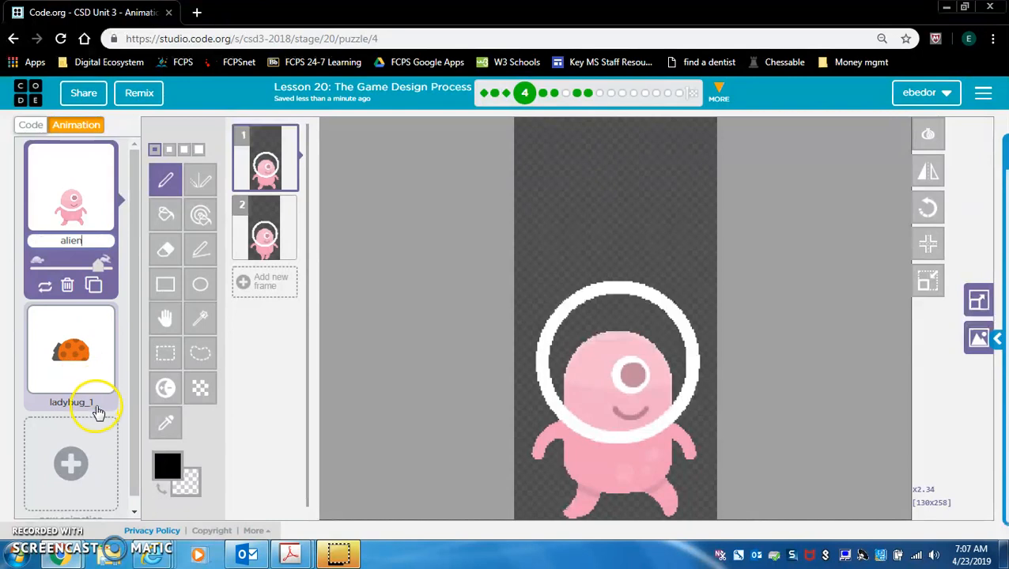
pyautogui.click(71, 352)
pyautogui.write('bug')
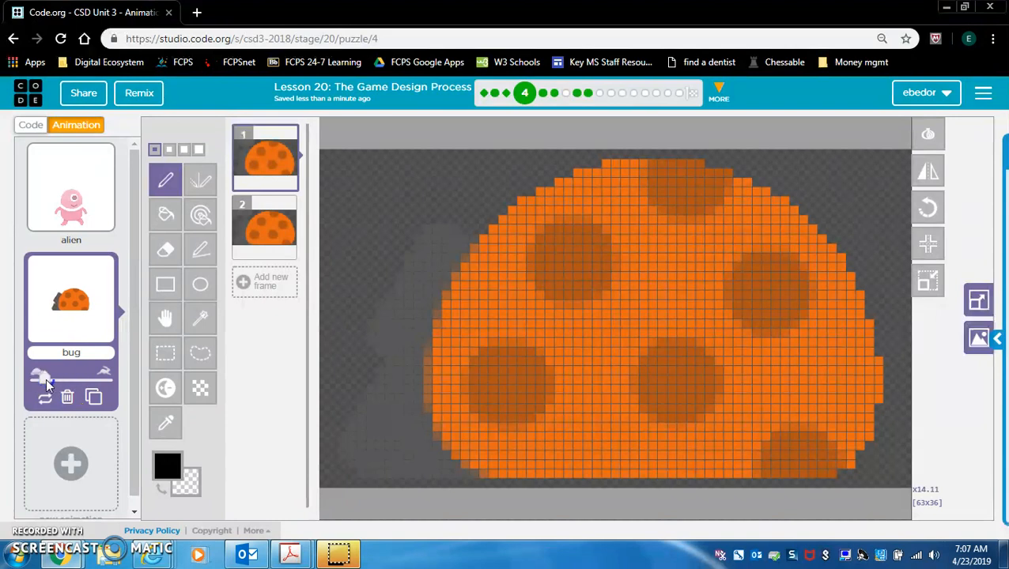
pyautogui.click(95, 378)
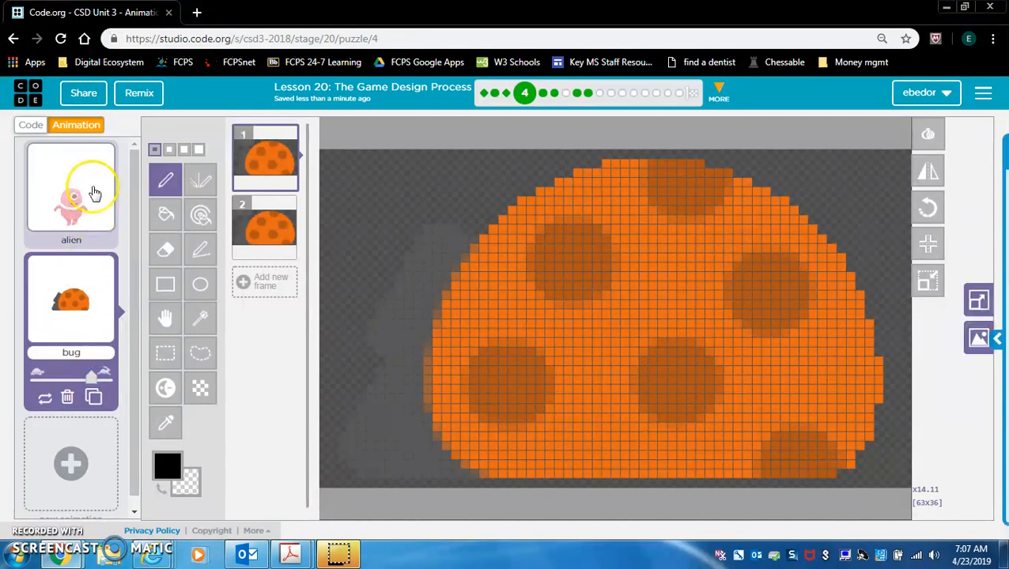
pyautogui.click(71, 188)
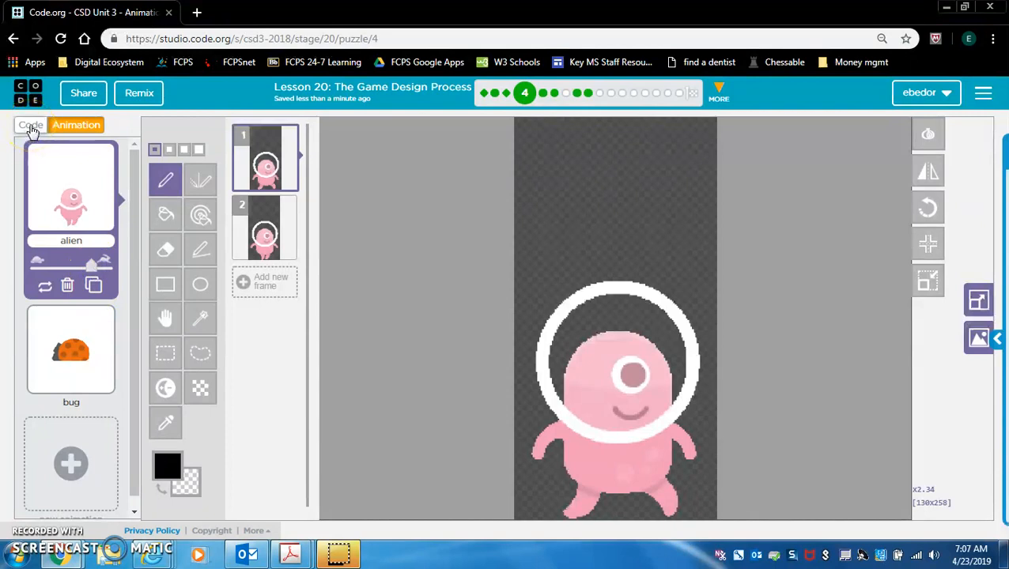
# - Give the alien sprite the alien animation and the bug sprite the bug animation, run, and finish
pyautogui.click(30, 125)
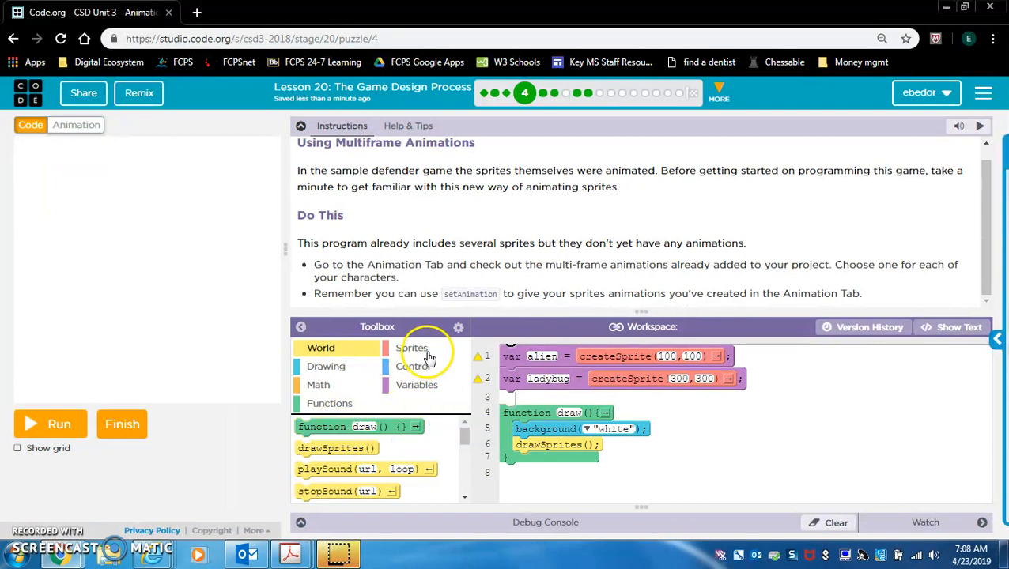
pyautogui.click(411, 348)
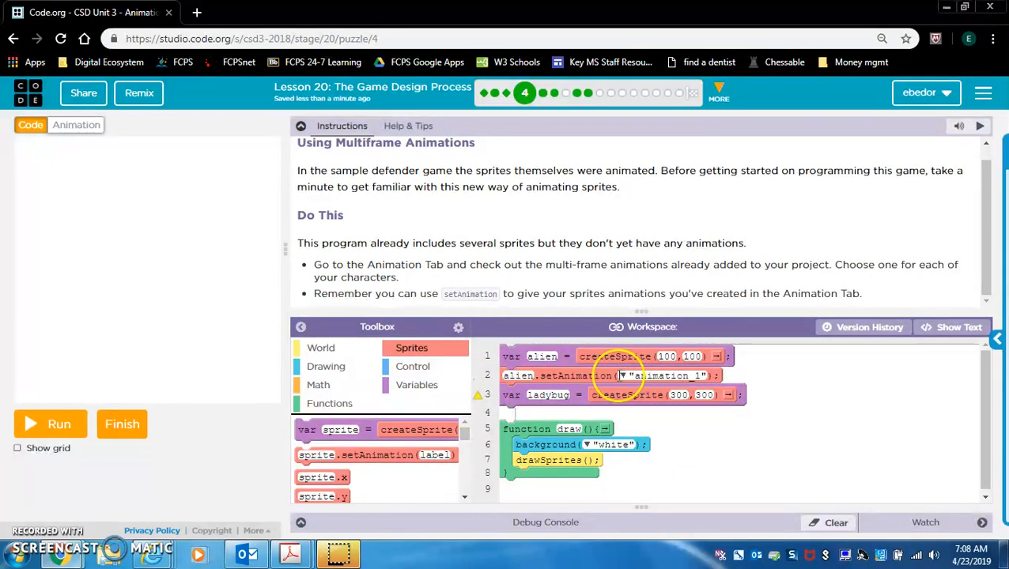
pyautogui.click(621, 376)
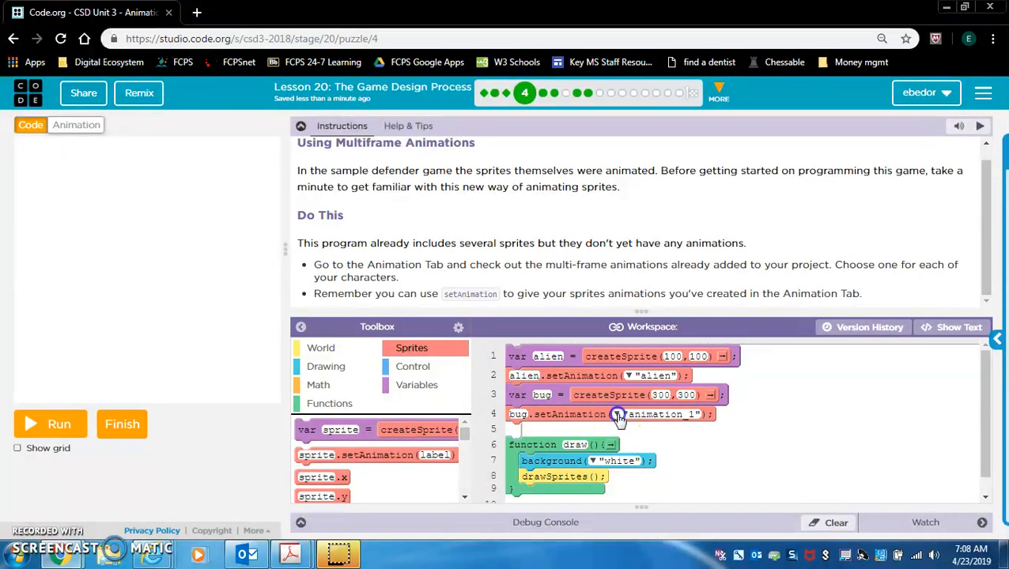
pyautogui.click(625, 415)
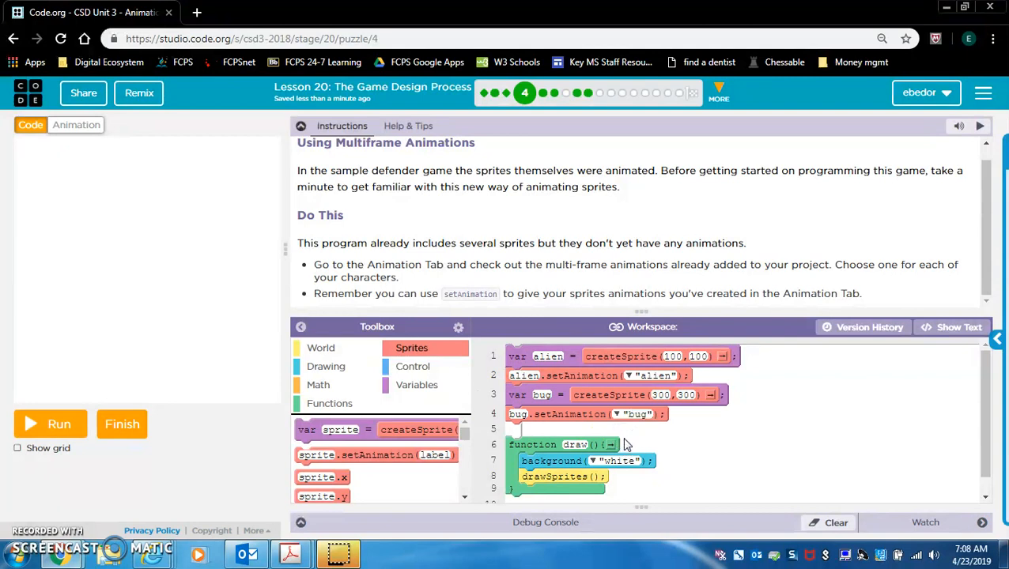
pyautogui.click(49, 424)
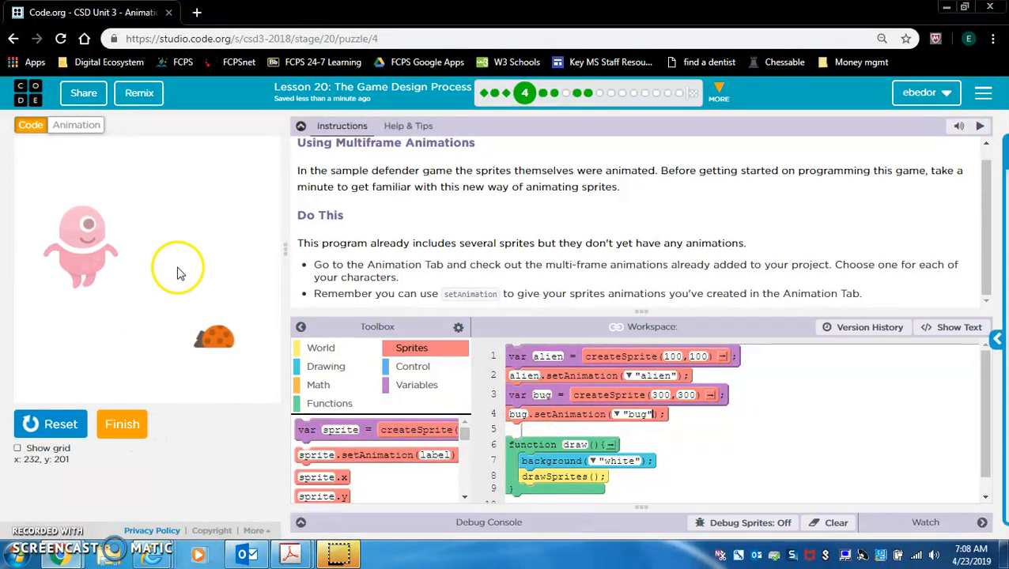
pyautogui.click(122, 424)
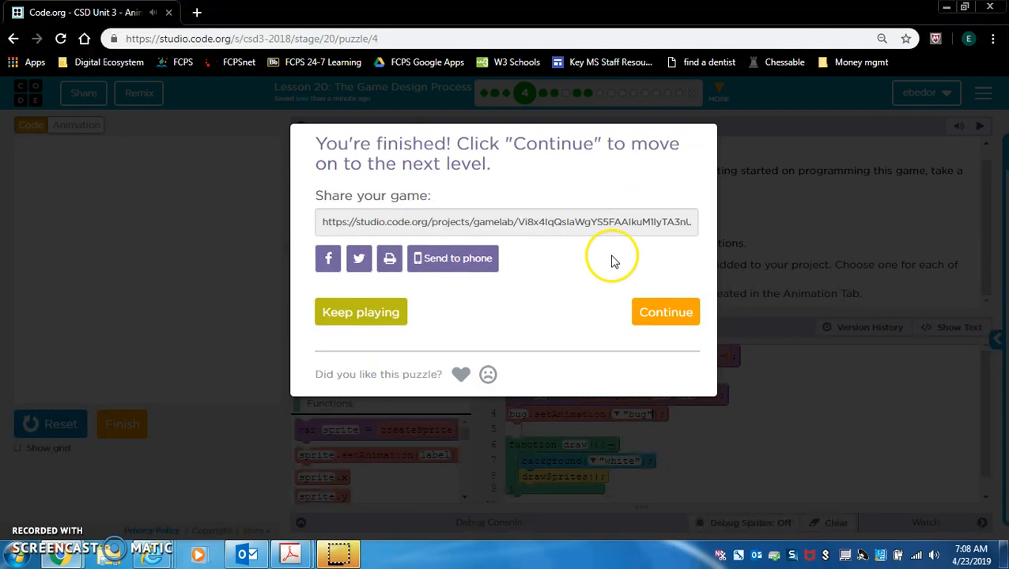
pyautogui.click(665, 312)
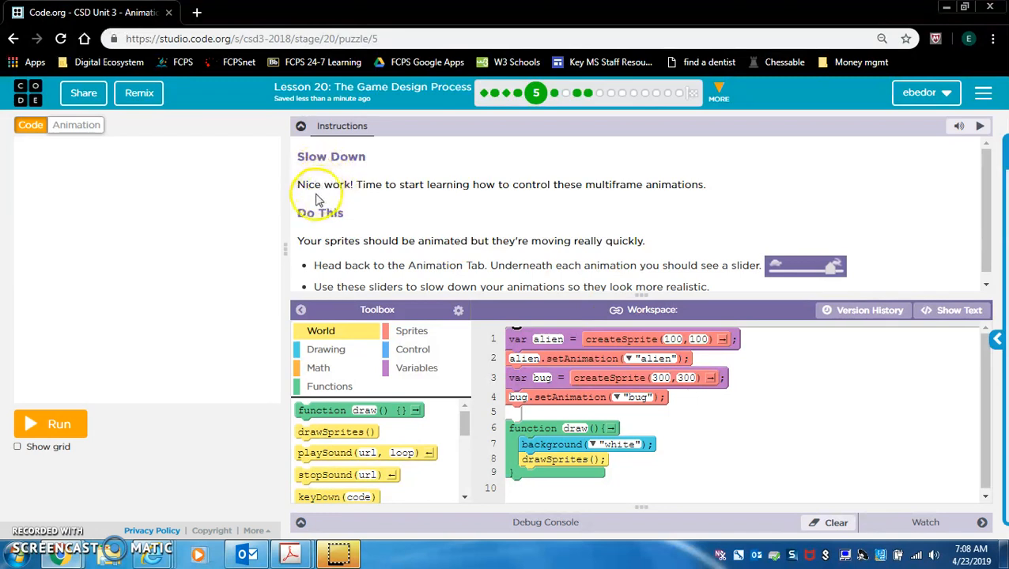
pyautogui.moveTo(558, 197)
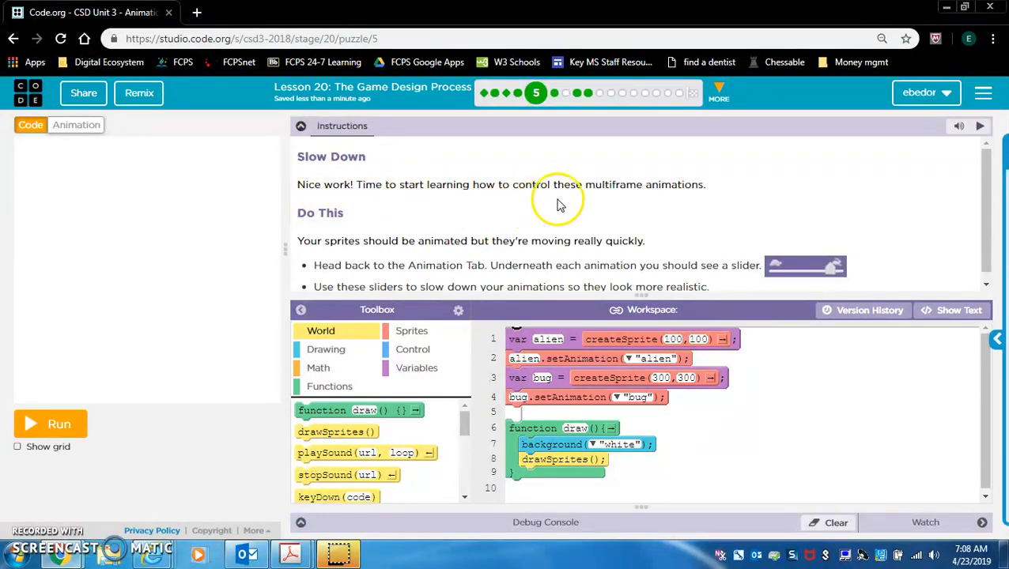
pyautogui.moveTo(666, 200)
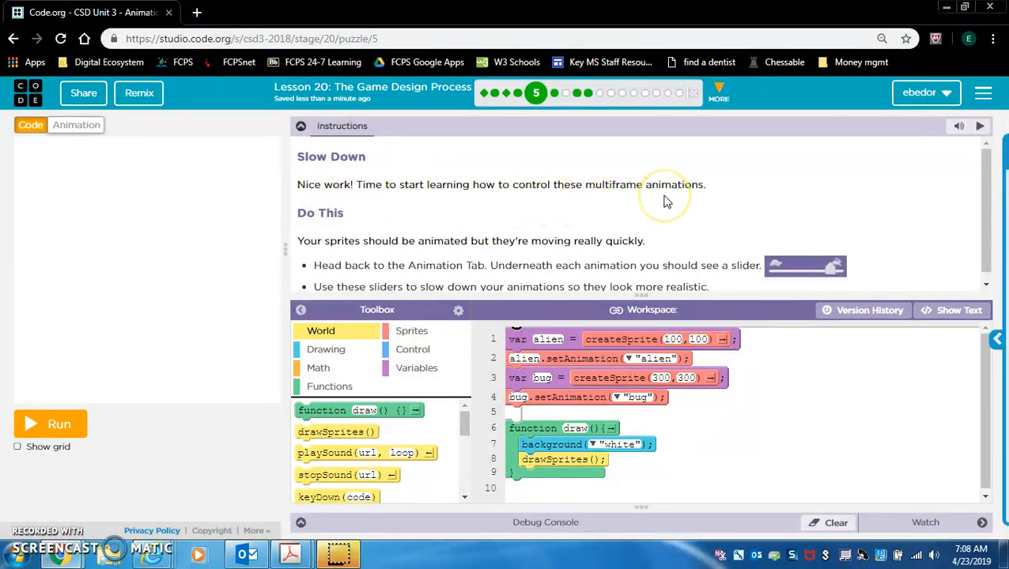
pyautogui.moveTo(775, 267)
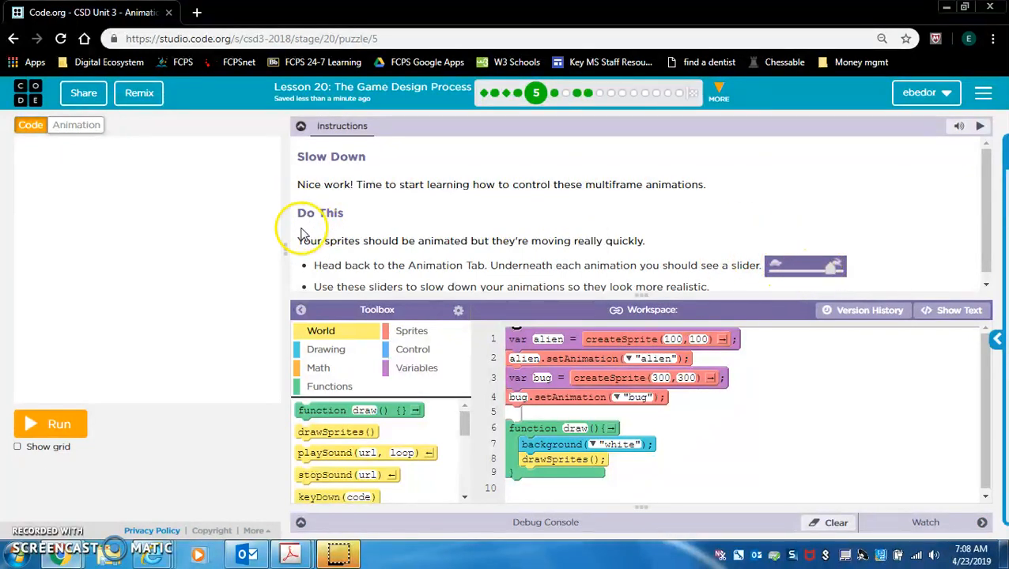
pyautogui.moveTo(316, 241)
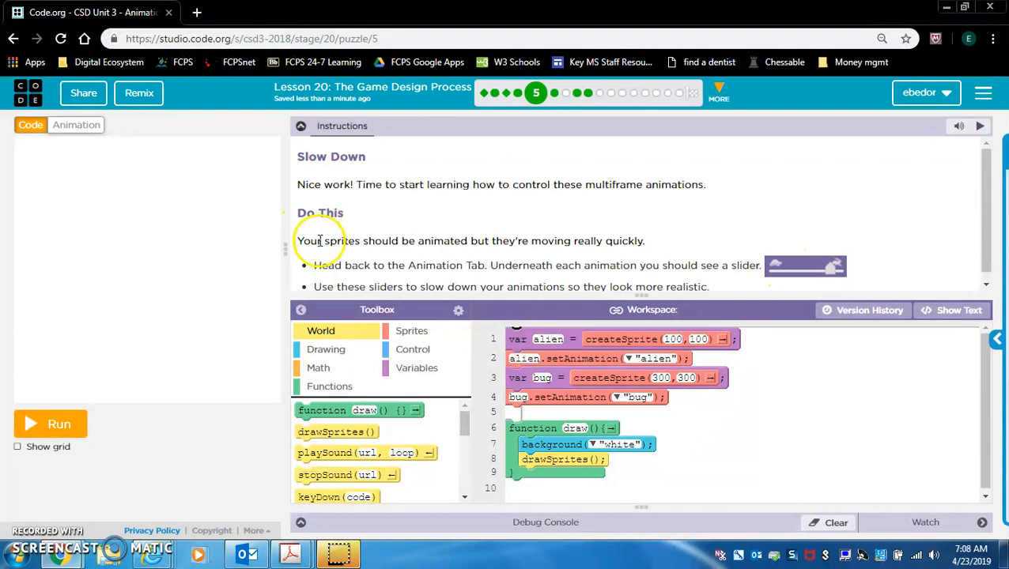
pyautogui.moveTo(459, 262)
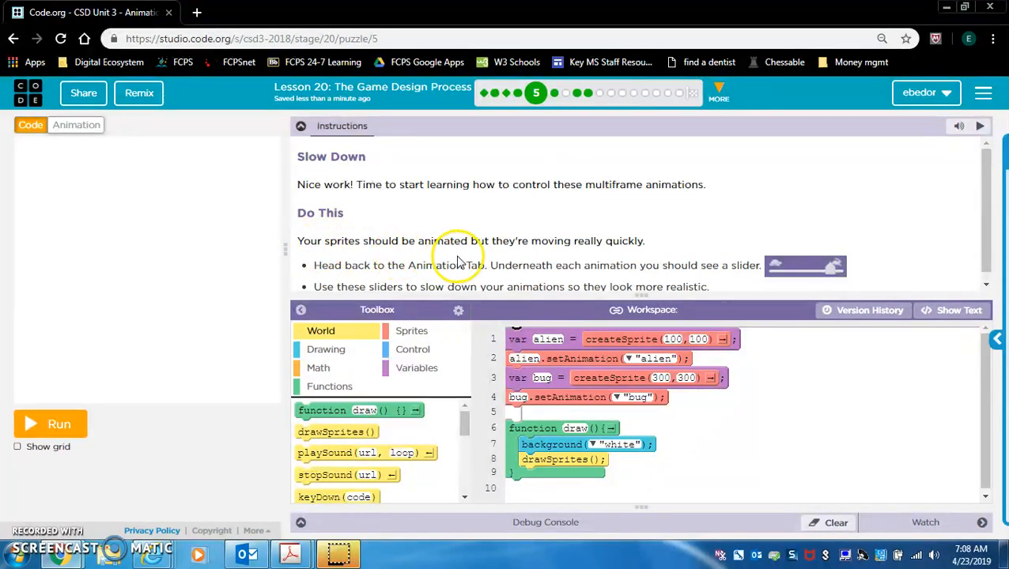
pyautogui.moveTo(410, 262)
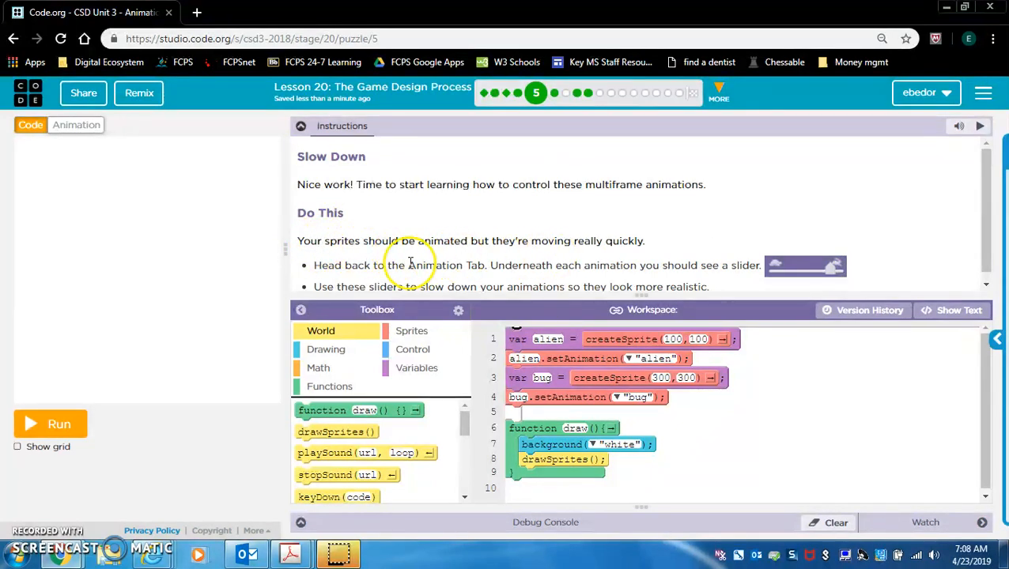
pyautogui.moveTo(562, 285)
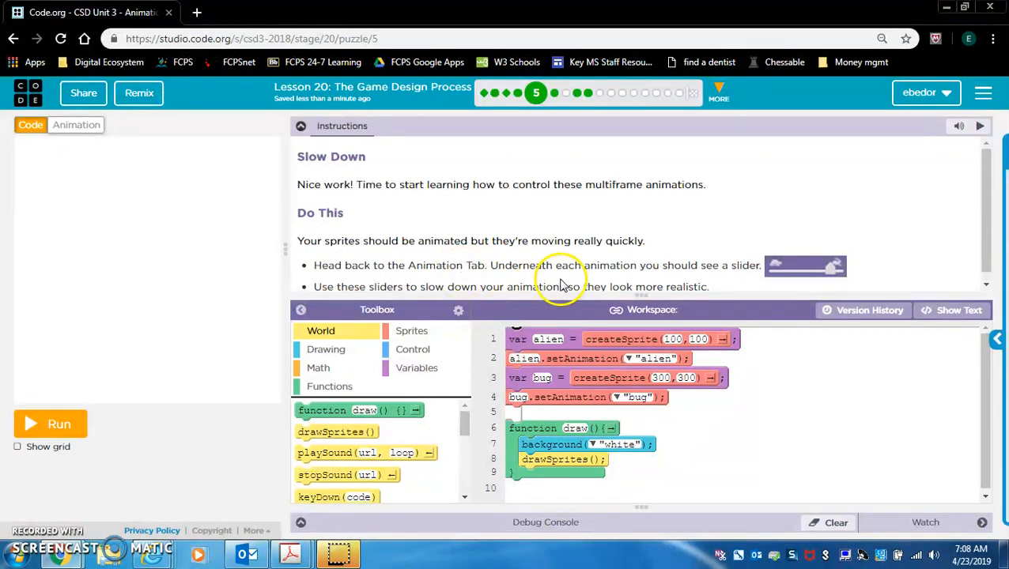
pyautogui.moveTo(676, 281)
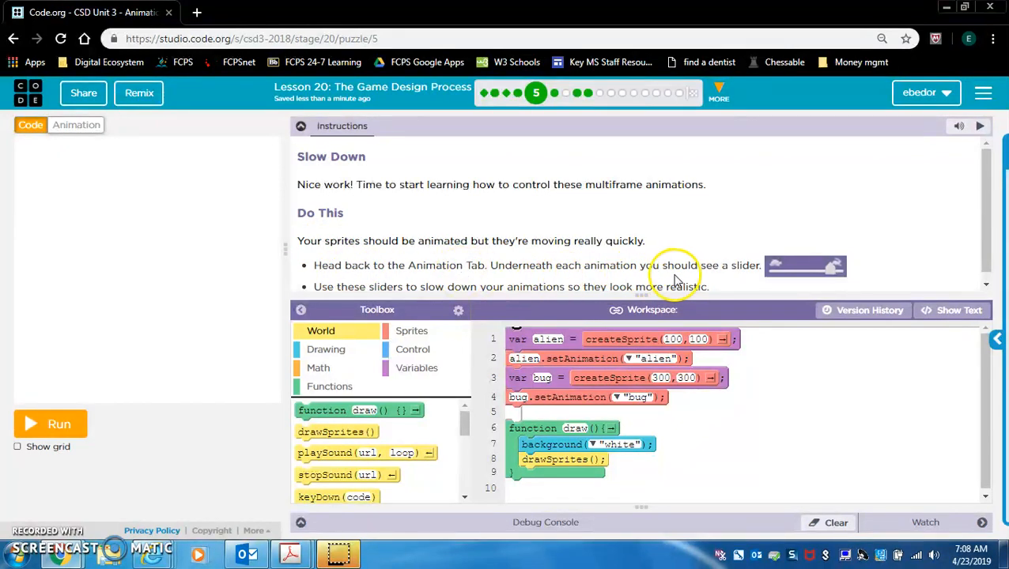
pyautogui.moveTo(642, 306)
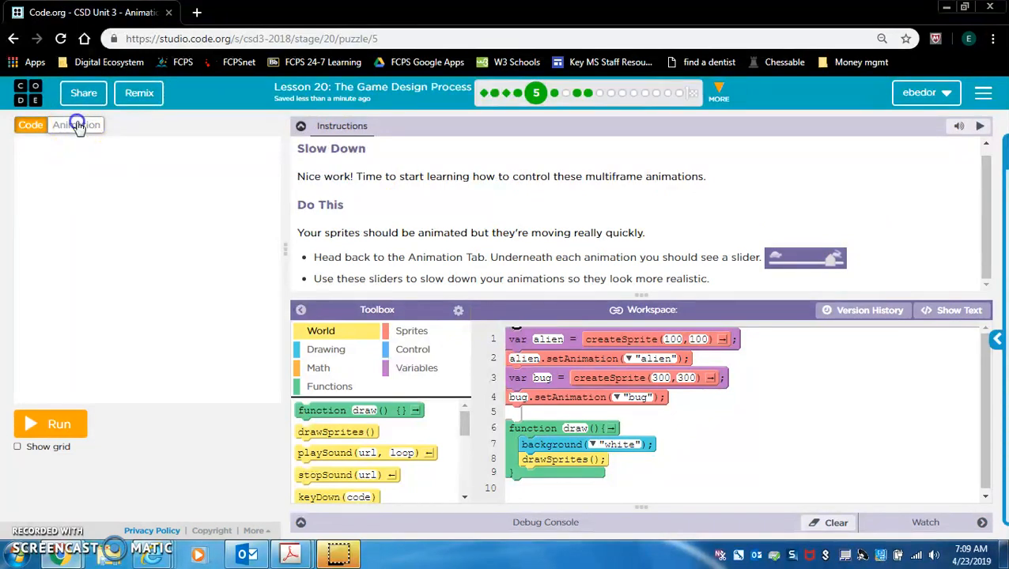
# - Slow down the alien's animation speed and continue to the next level
pyautogui.click(76, 125)
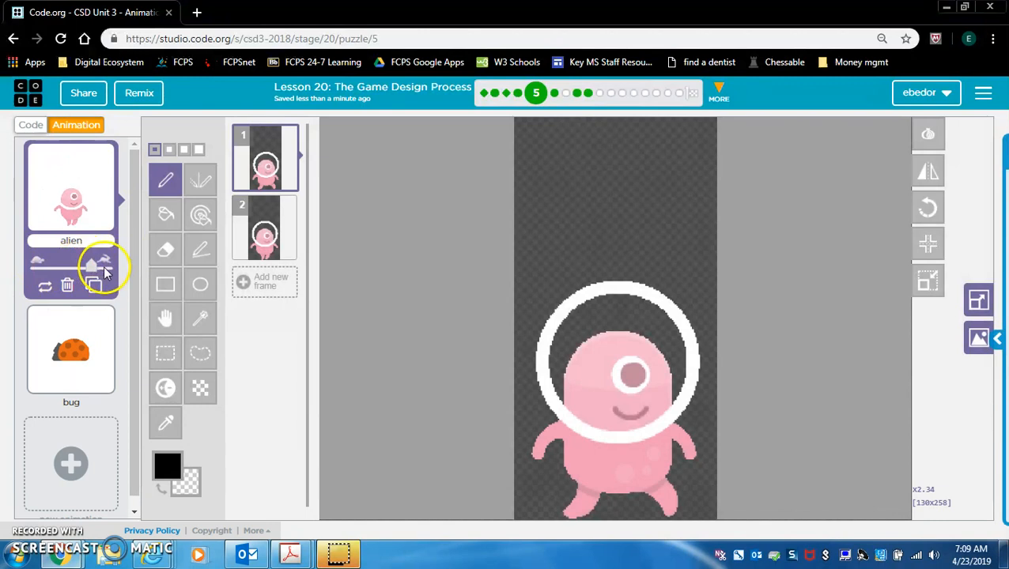
pyautogui.click(30, 125)
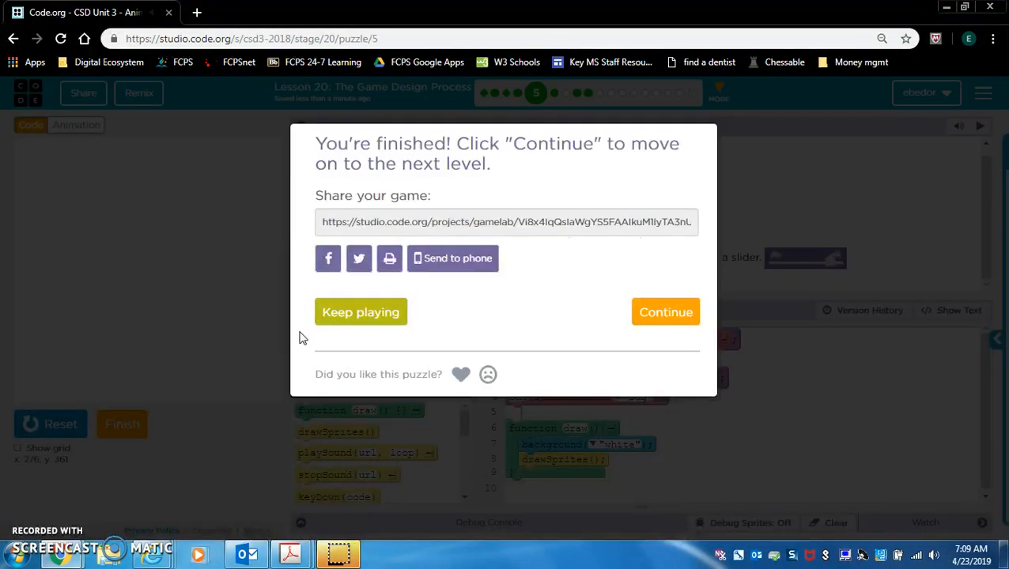
pyautogui.click(665, 311)
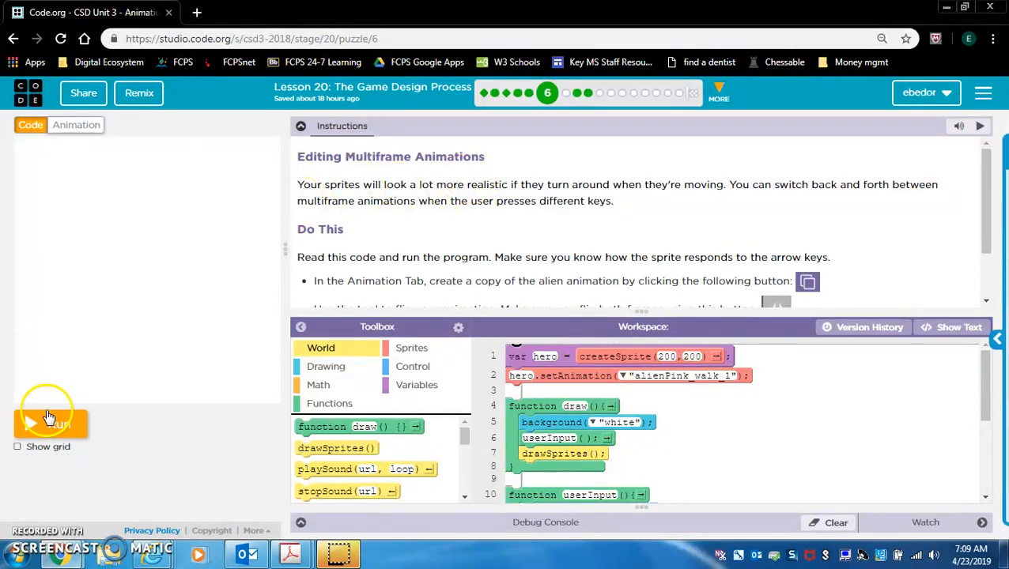
# - Run the hero starter program and read through its arrow-key movement code
pyautogui.click(50, 424)
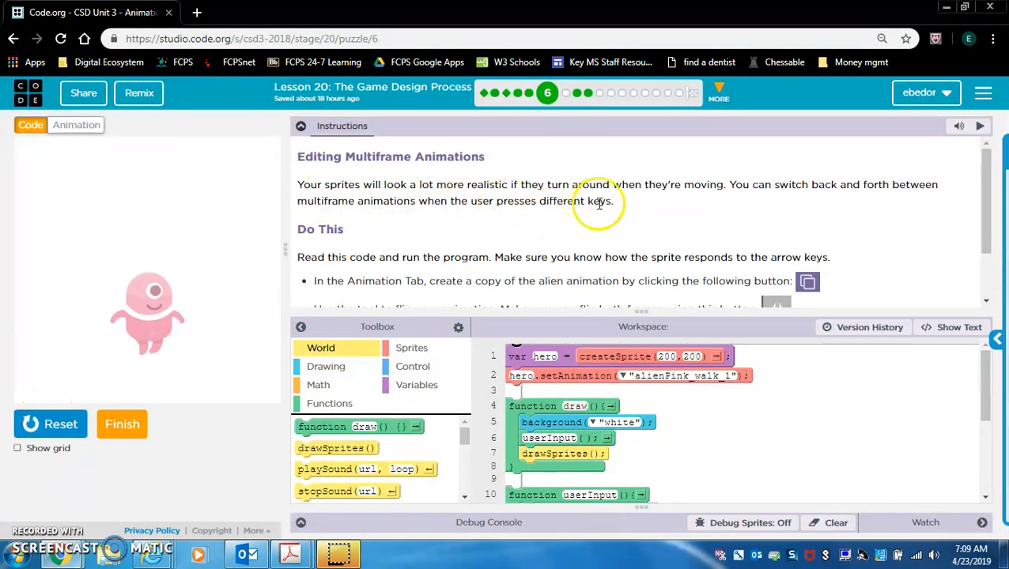
pyautogui.moveTo(782, 196)
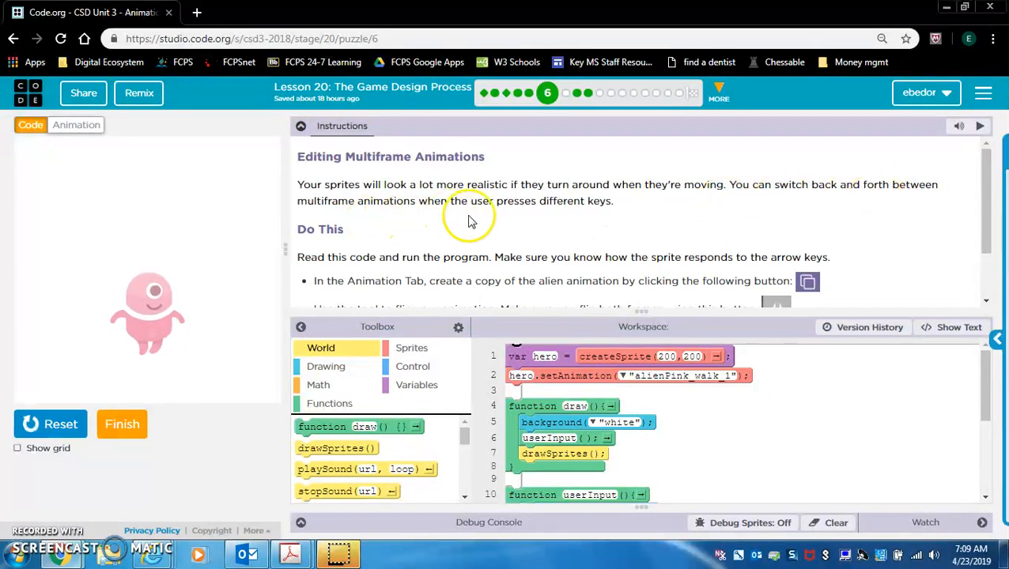
pyautogui.scroll(-3)
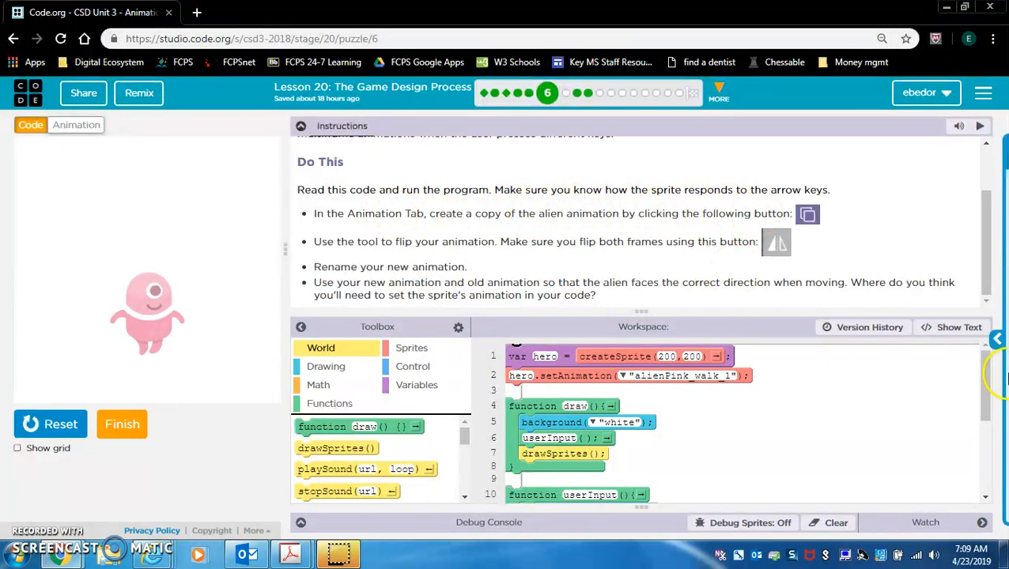
pyautogui.scroll(-3)
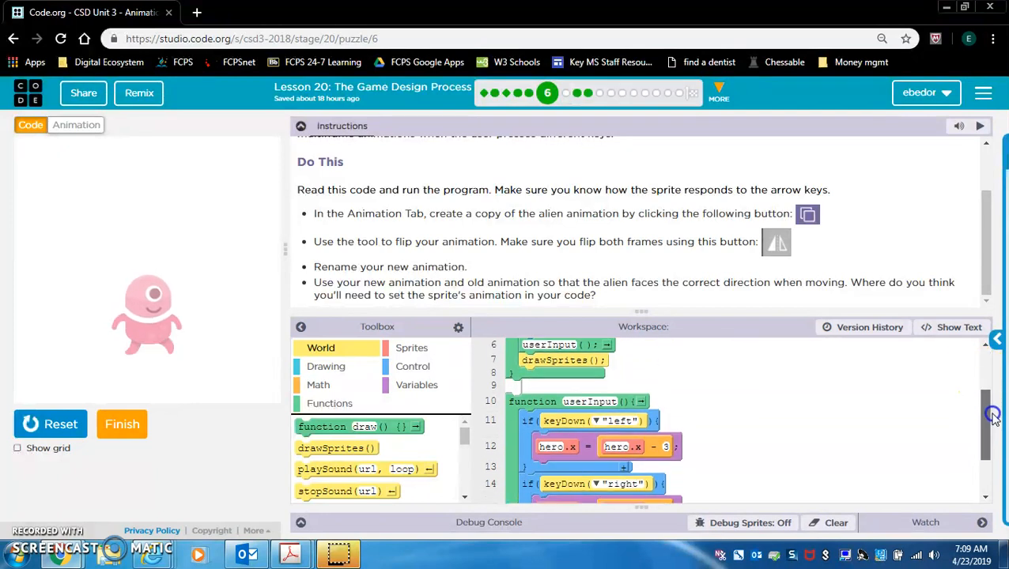
pyautogui.scroll(-3)
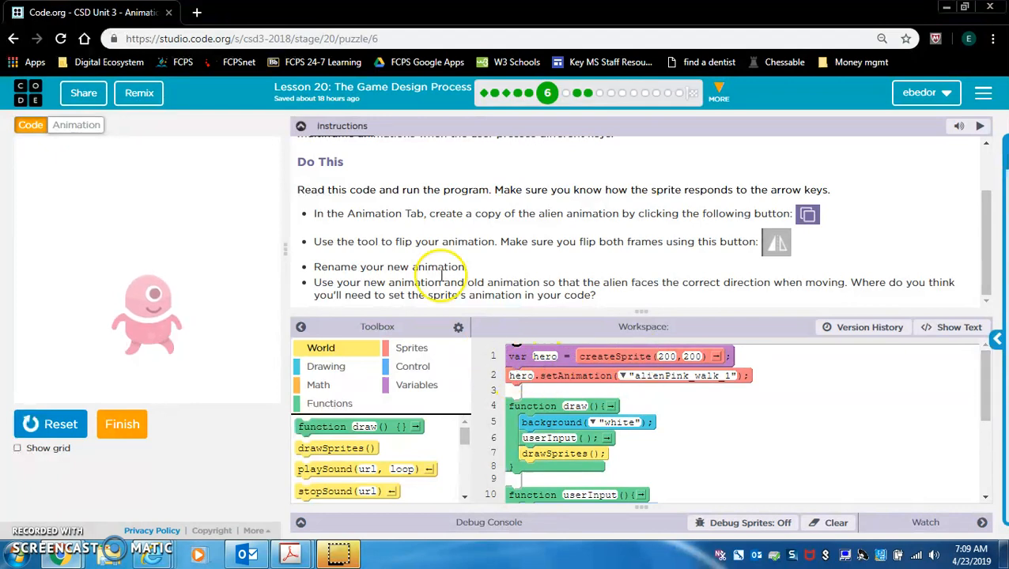
pyautogui.moveTo(455, 227)
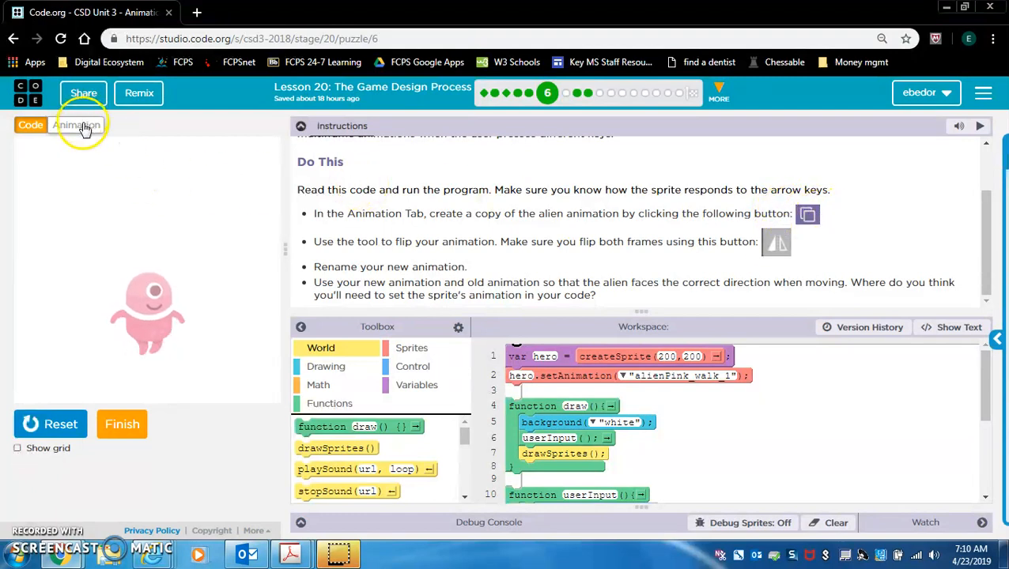
# - Rename the alien animation alien_right and duplicate it as alien_left
pyautogui.click(76, 125)
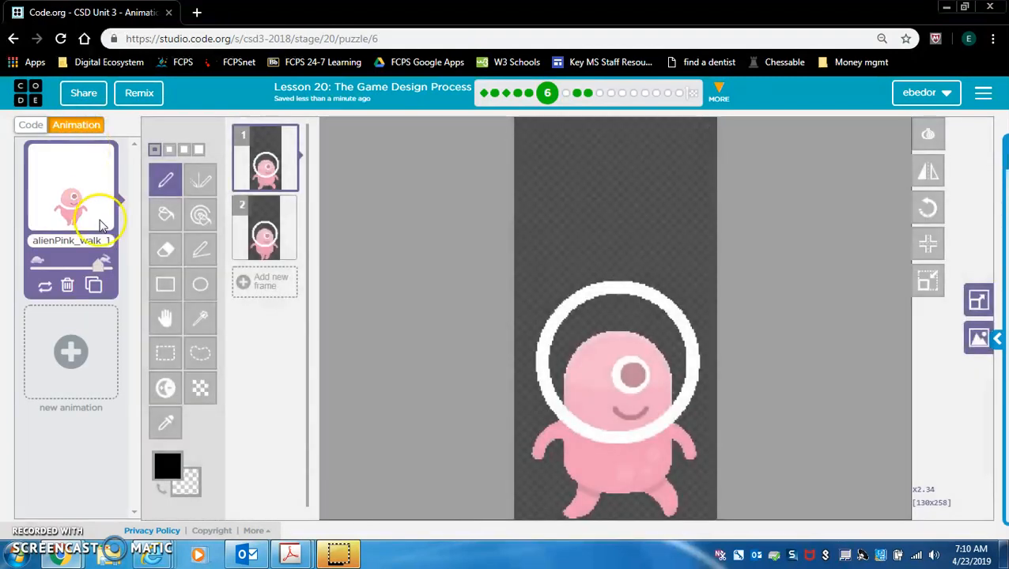
pyautogui.moveTo(93, 286)
pyautogui.write('alien')
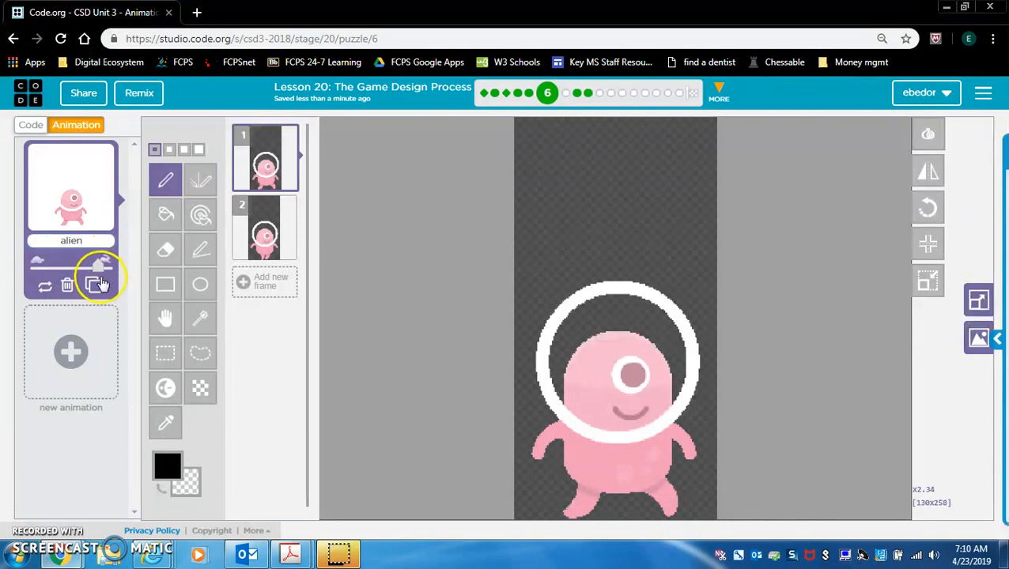
pyautogui.click(93, 285)
pyautogui.write('_right')
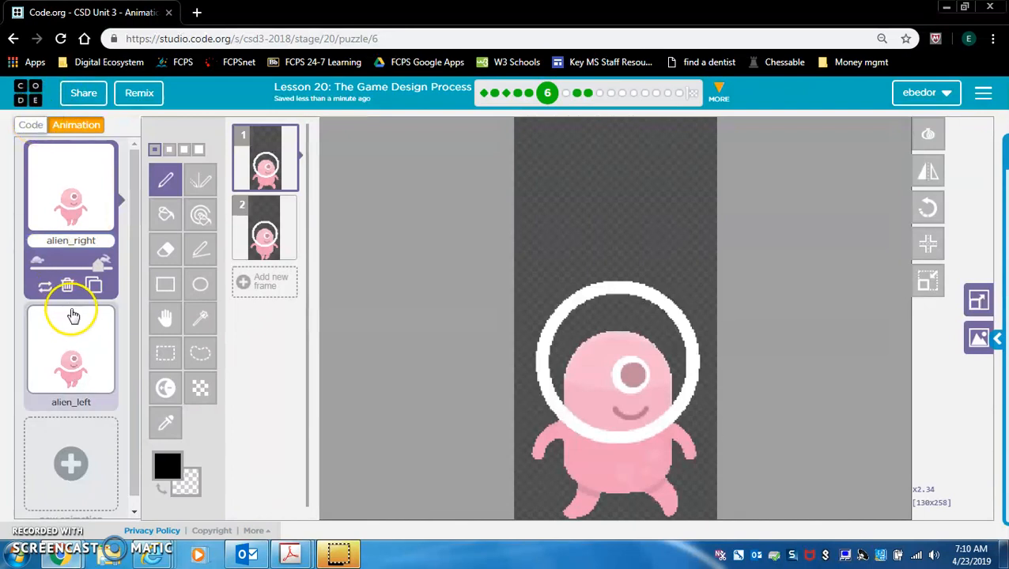
pyautogui.click(70, 356)
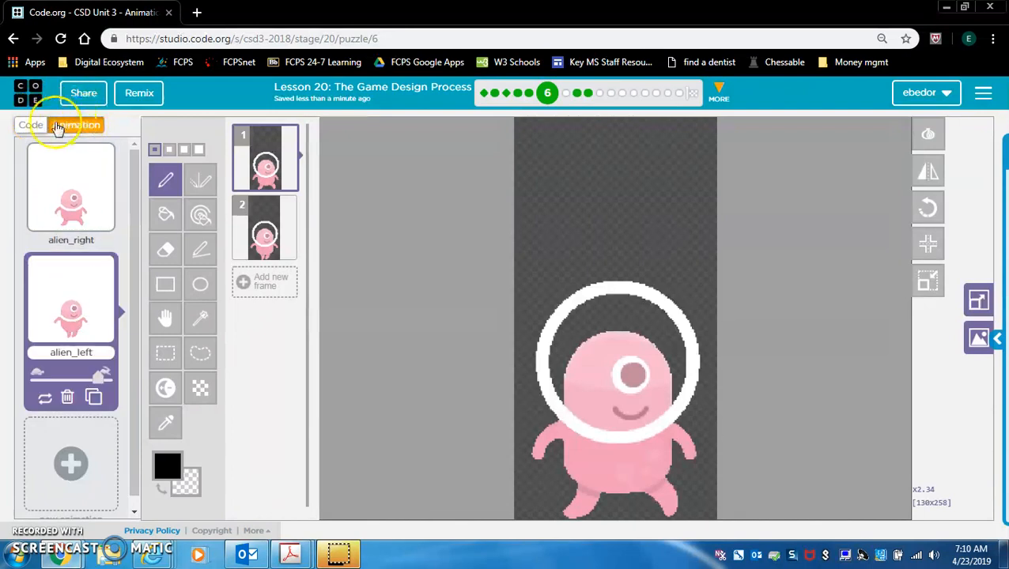
# - Go back to the hero program's code and reread the instructions
pyautogui.click(30, 125)
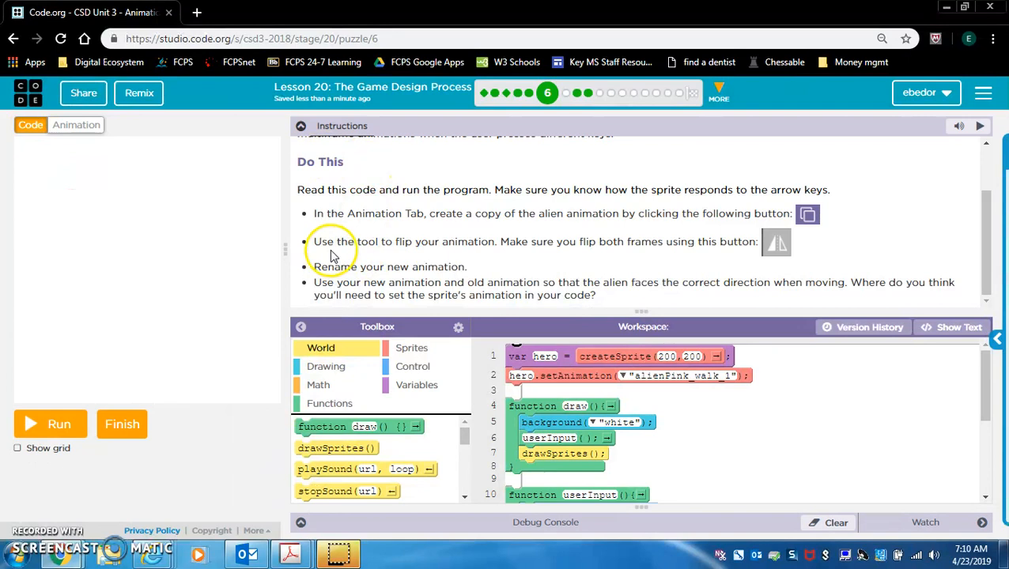
pyautogui.moveTo(437, 247)
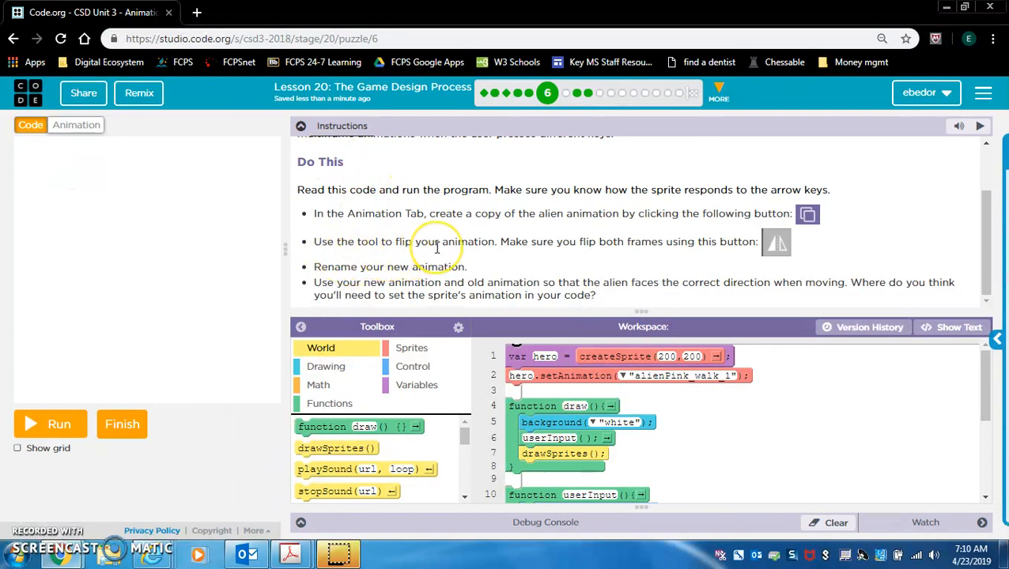
pyautogui.moveTo(473, 254)
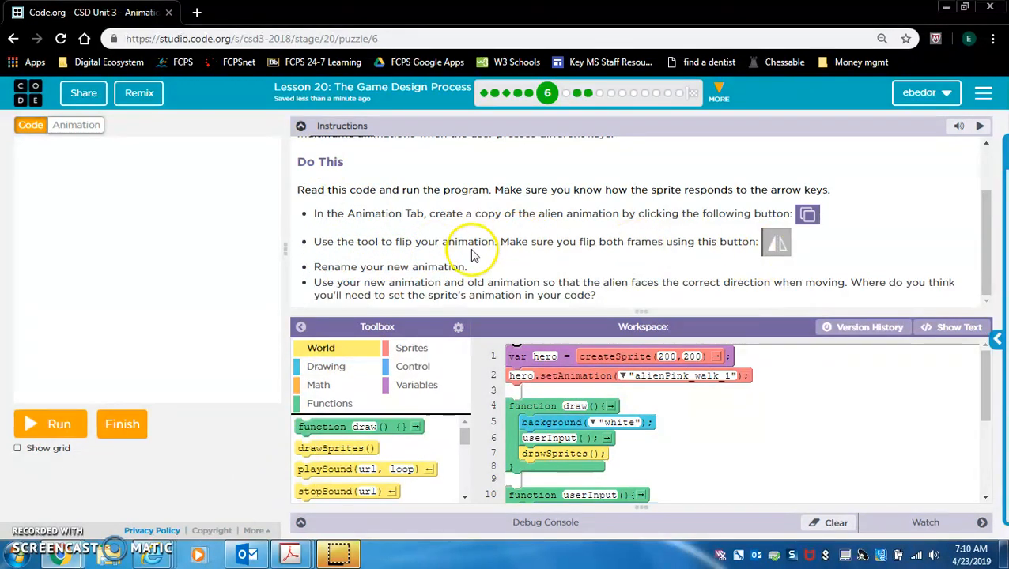
pyautogui.moveTo(644, 260)
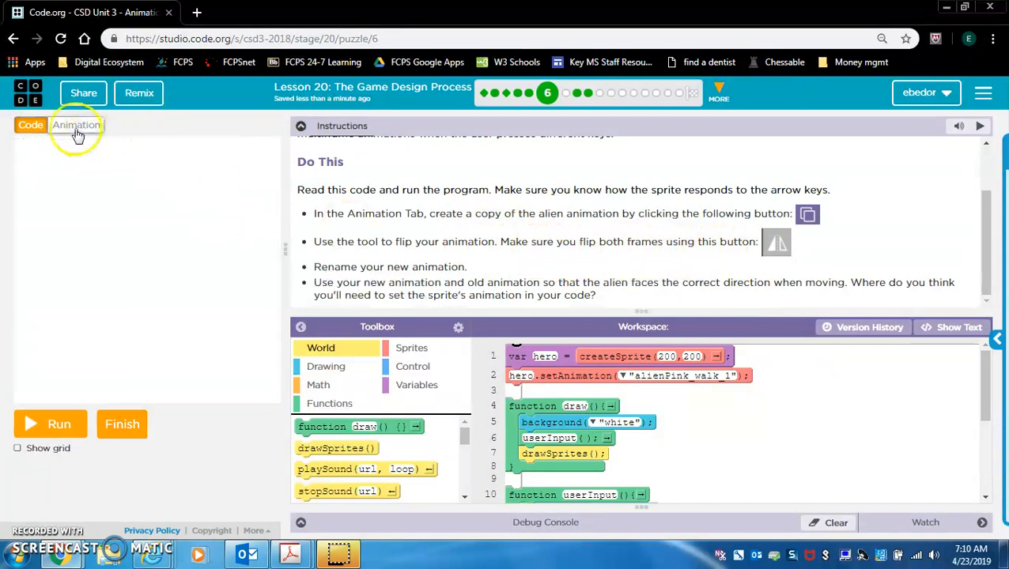
# - Flip both alien_left frames to face the other way and speed up its playback
pyautogui.click(76, 124)
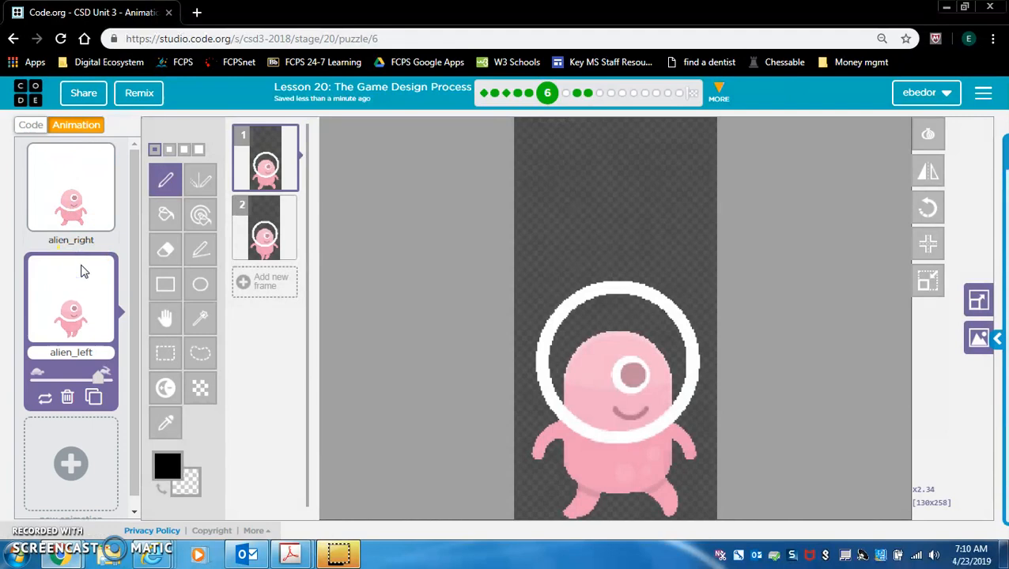
pyautogui.moveTo(927, 173)
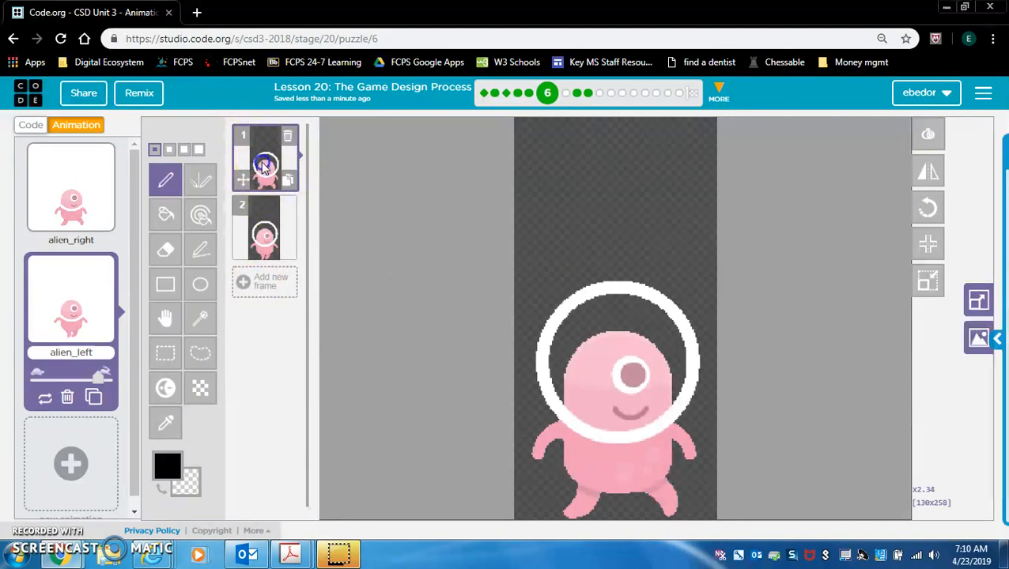
pyautogui.moveTo(929, 173)
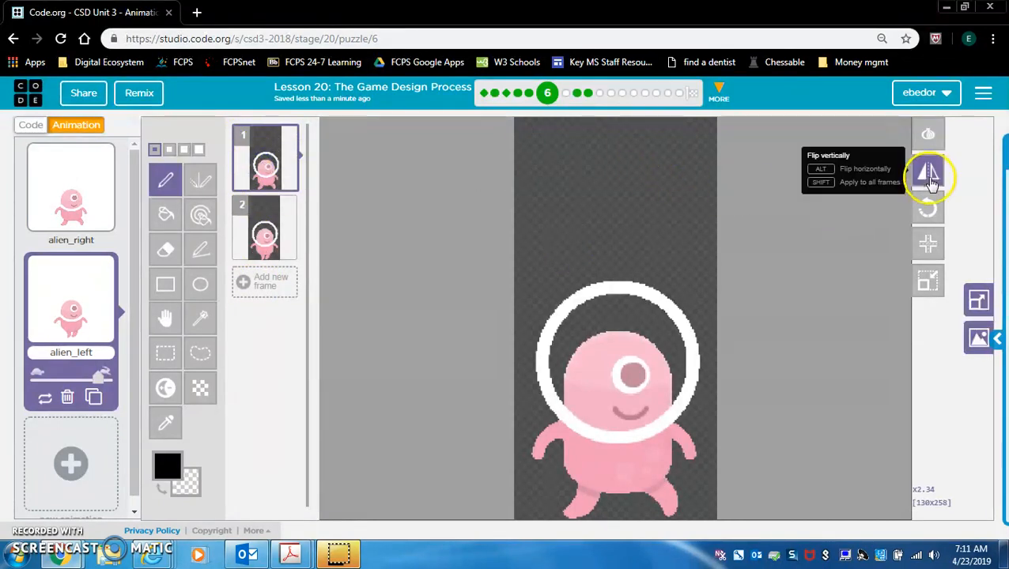
pyautogui.click(928, 174)
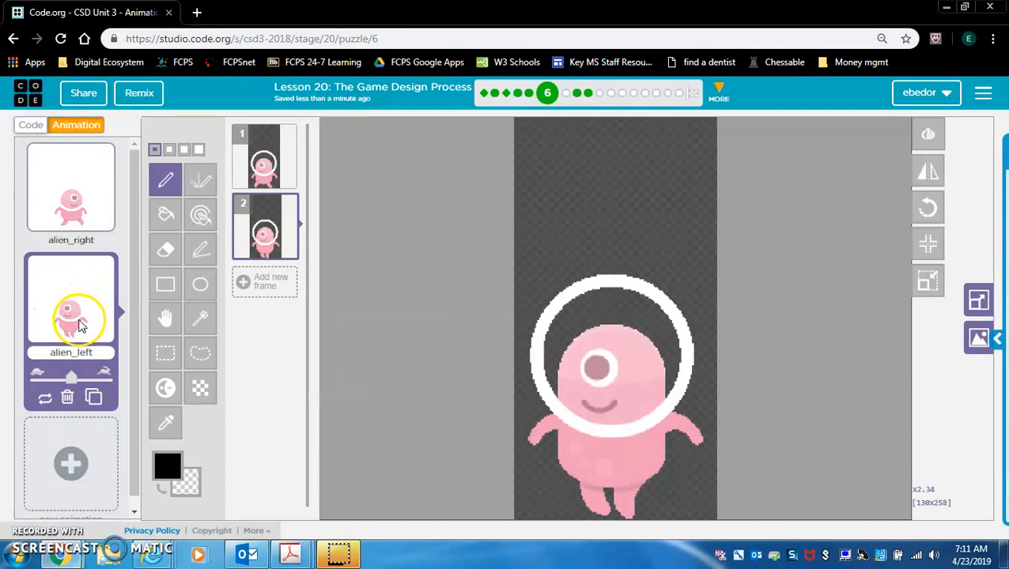
pyautogui.click(71, 190)
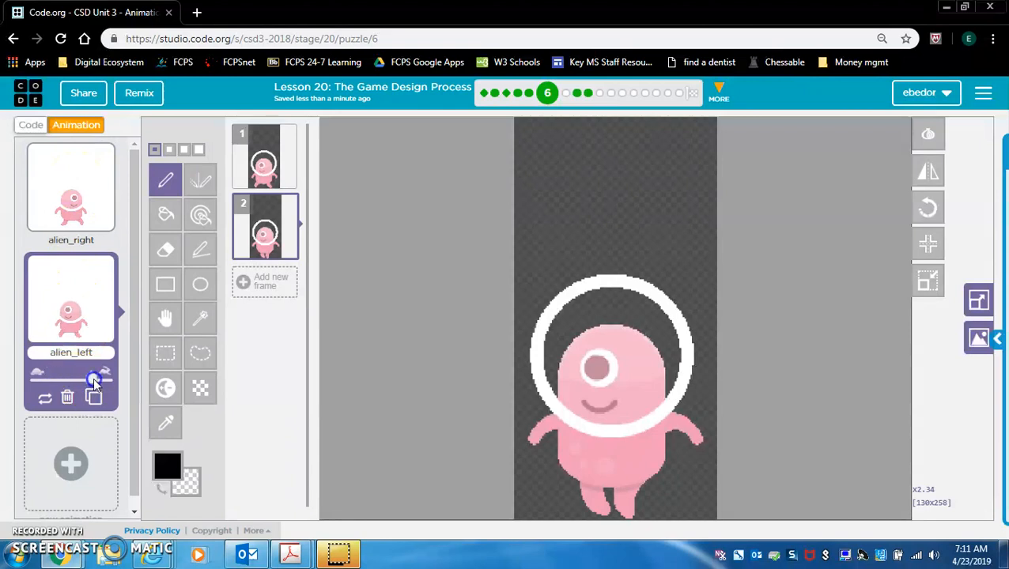
pyautogui.click(71, 189)
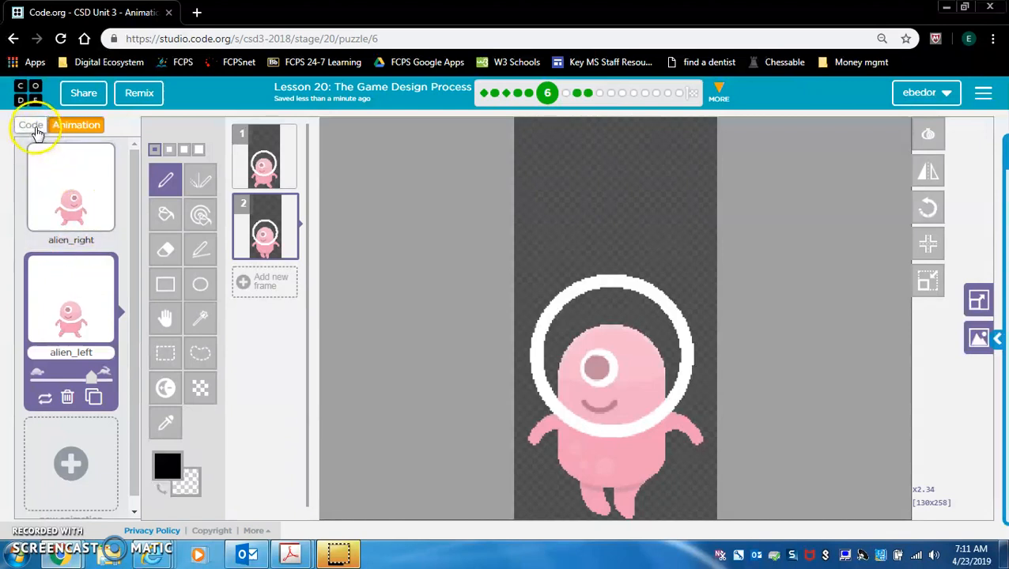
# - Start the hero as alien_right and add setAnimation blocks to the left and right key branches
pyautogui.click(30, 125)
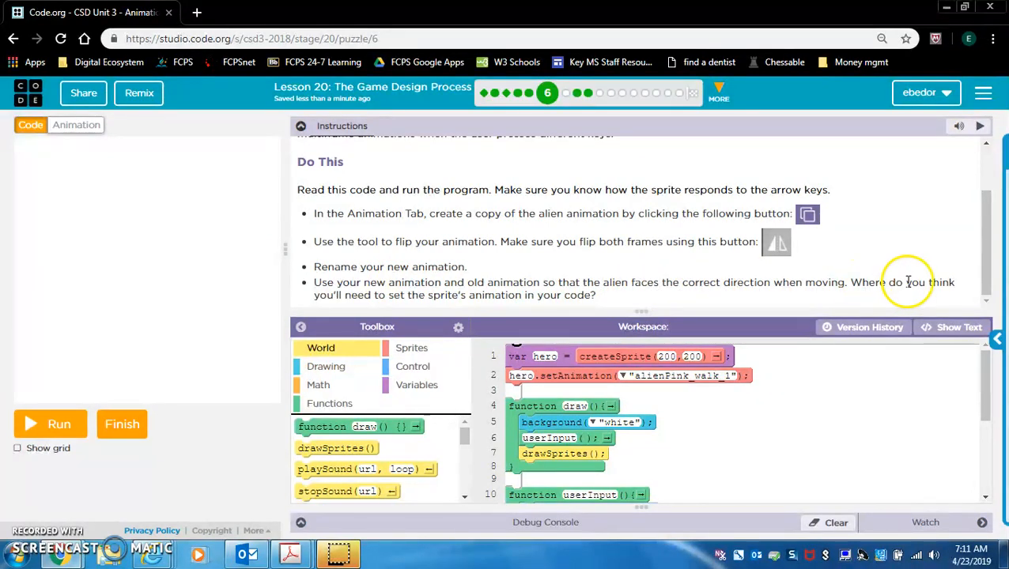
pyautogui.moveTo(474, 301)
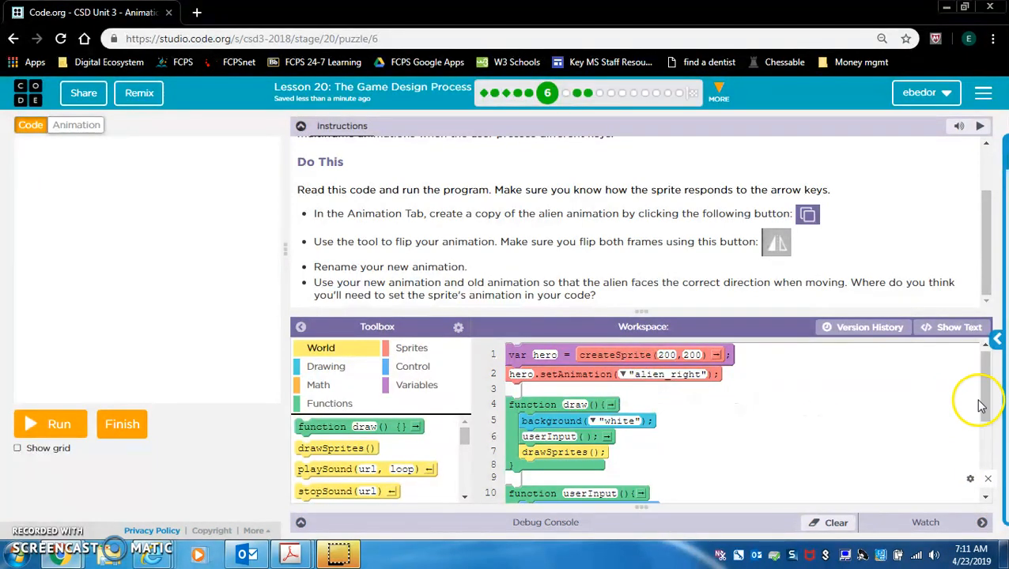
pyautogui.scroll(-3)
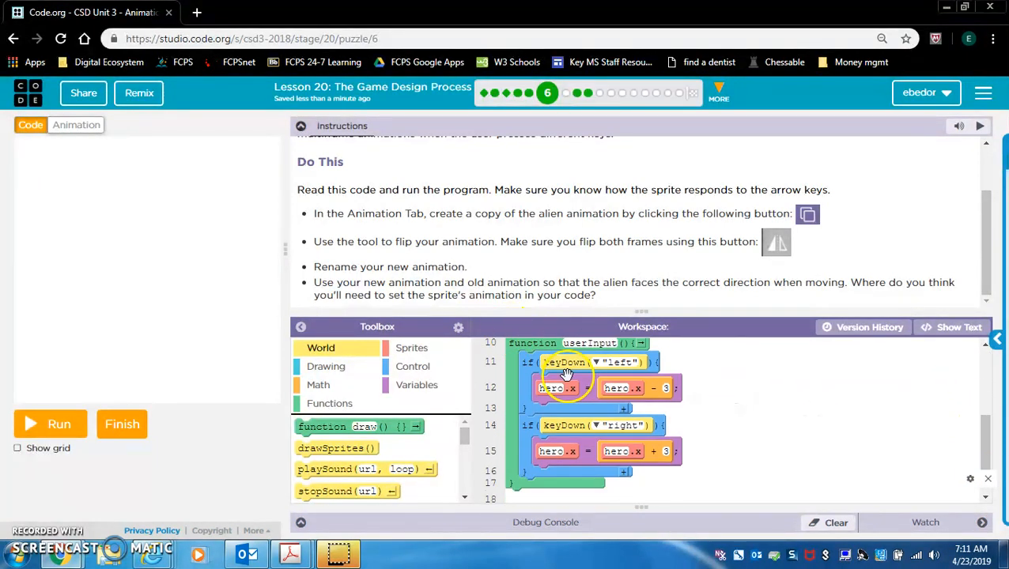
pyautogui.click(412, 348)
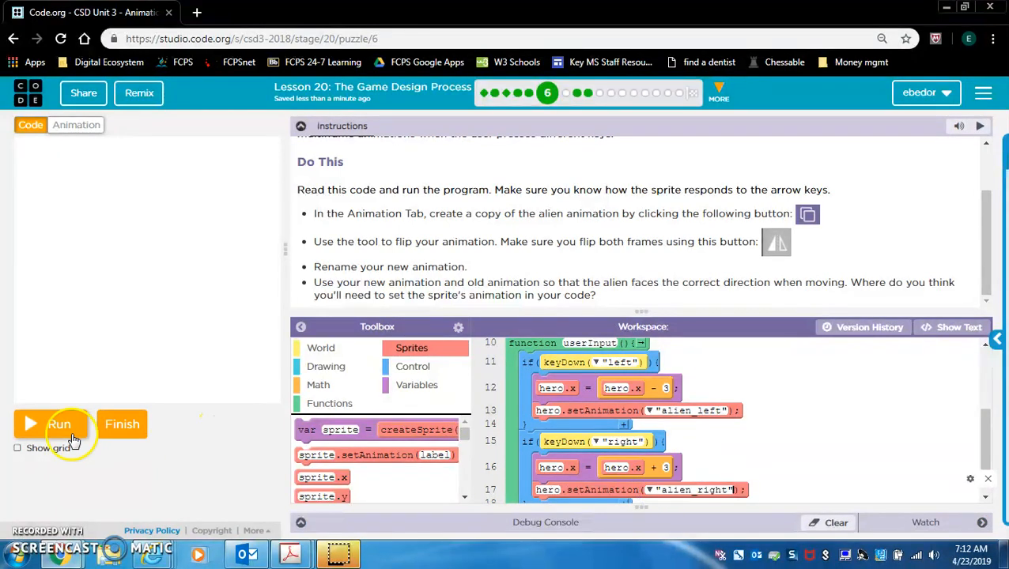
# - Run the alien turning program to test the arrow keys, then submit the level as finished
pyautogui.click(59, 425)
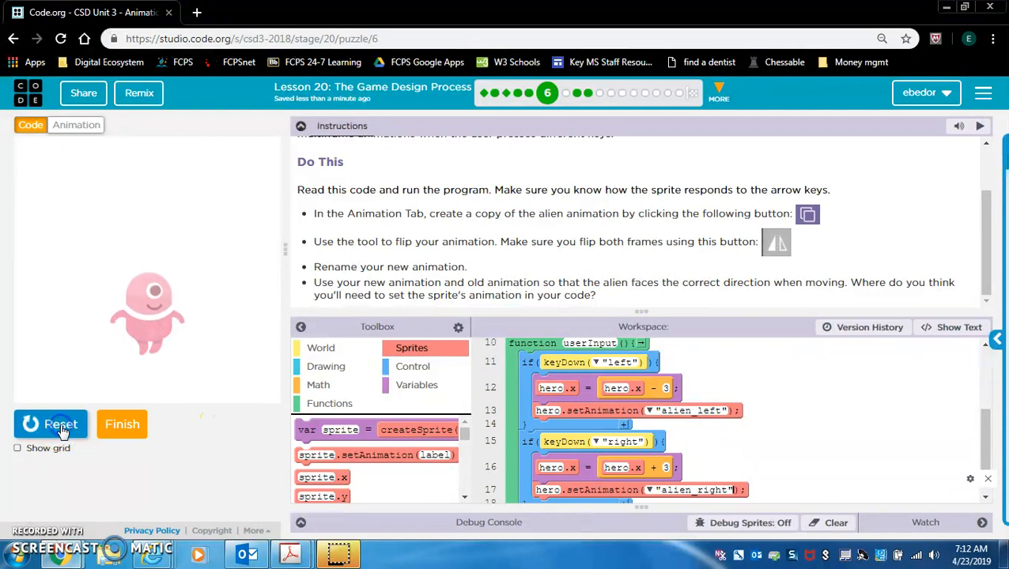
pyautogui.click(51, 424)
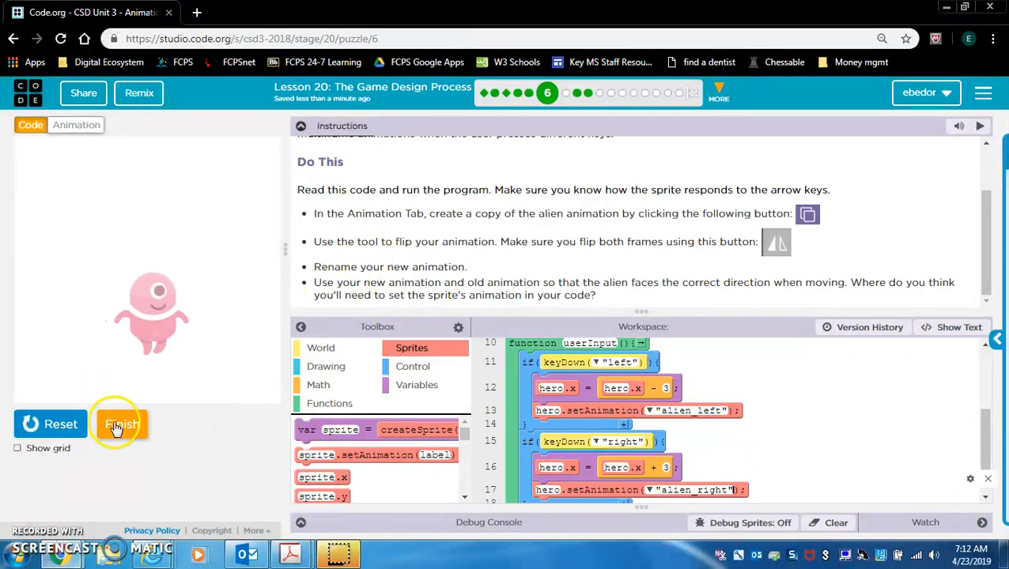
pyautogui.click(121, 425)
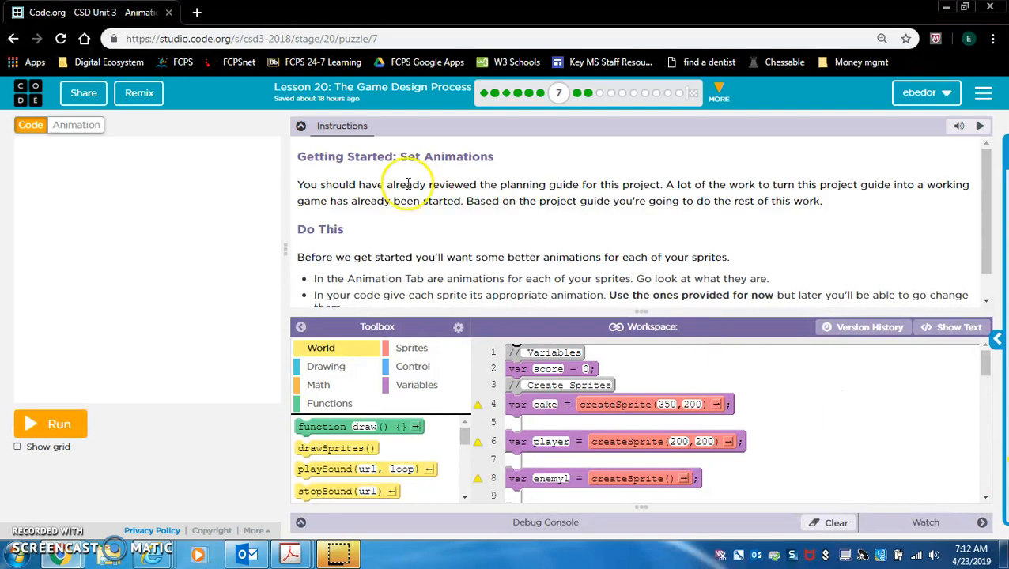
pyautogui.moveTo(158, 343)
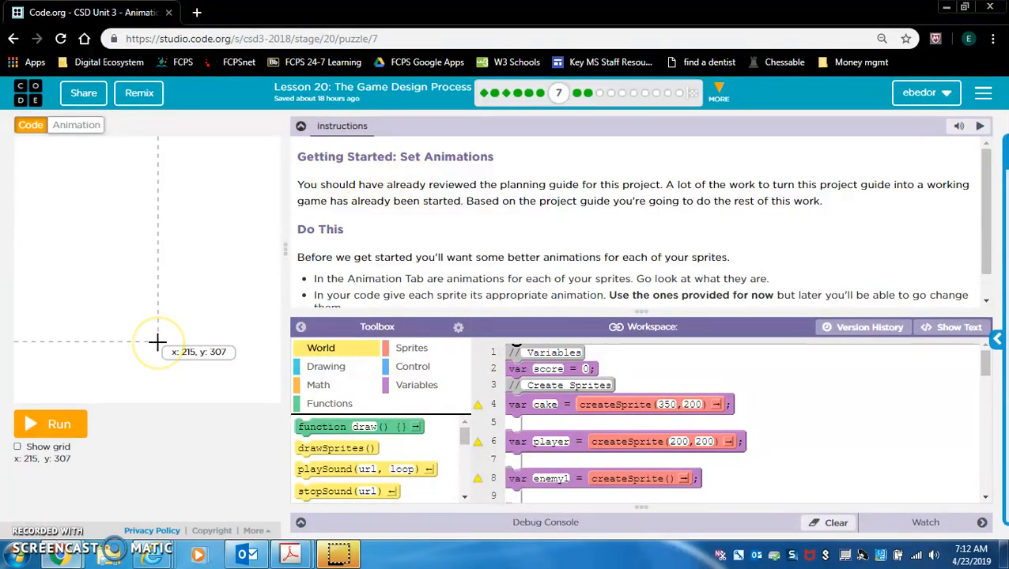
pyautogui.moveTo(360, 281)
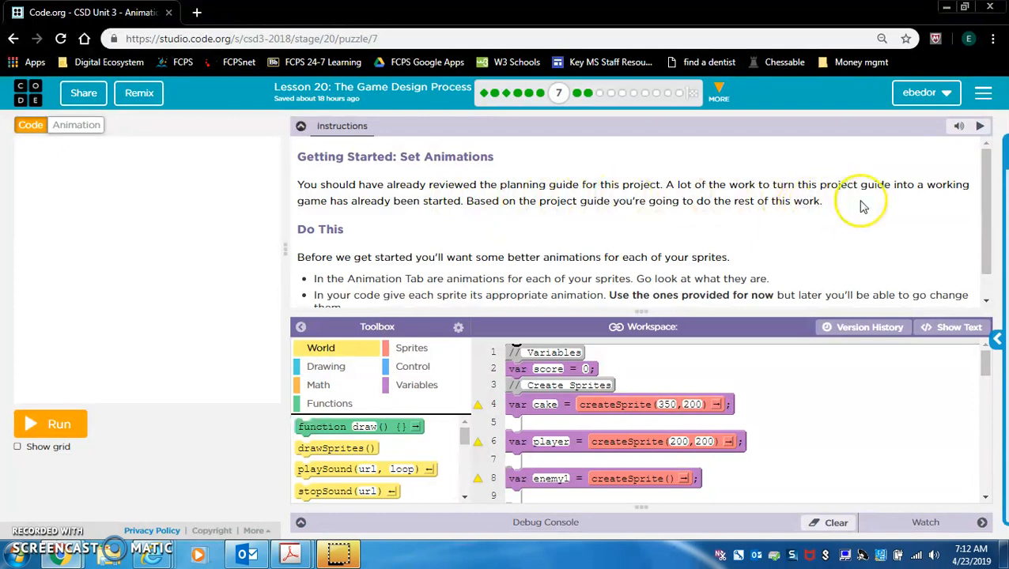
pyautogui.moveTo(364, 235)
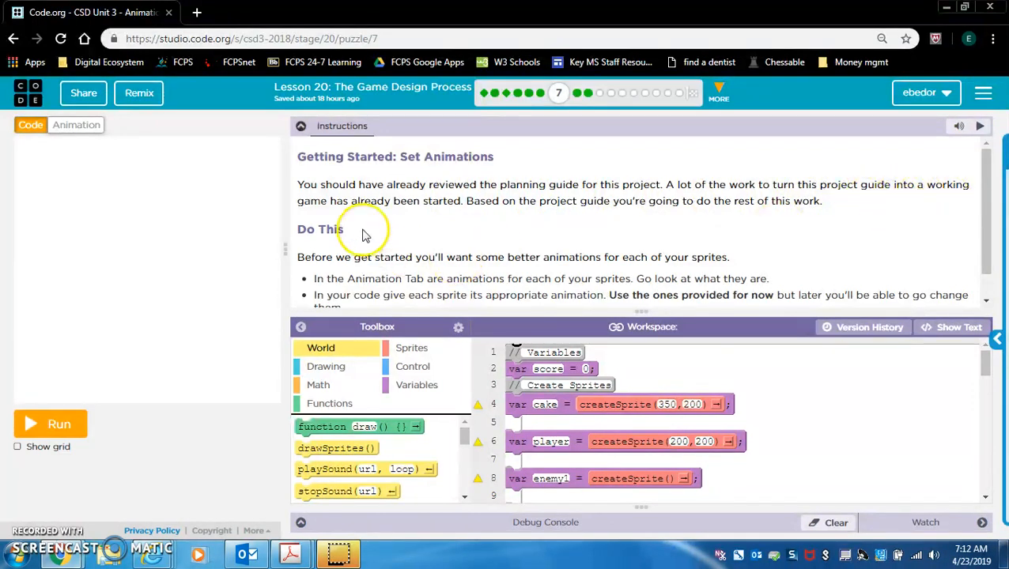
pyautogui.moveTo(534, 222)
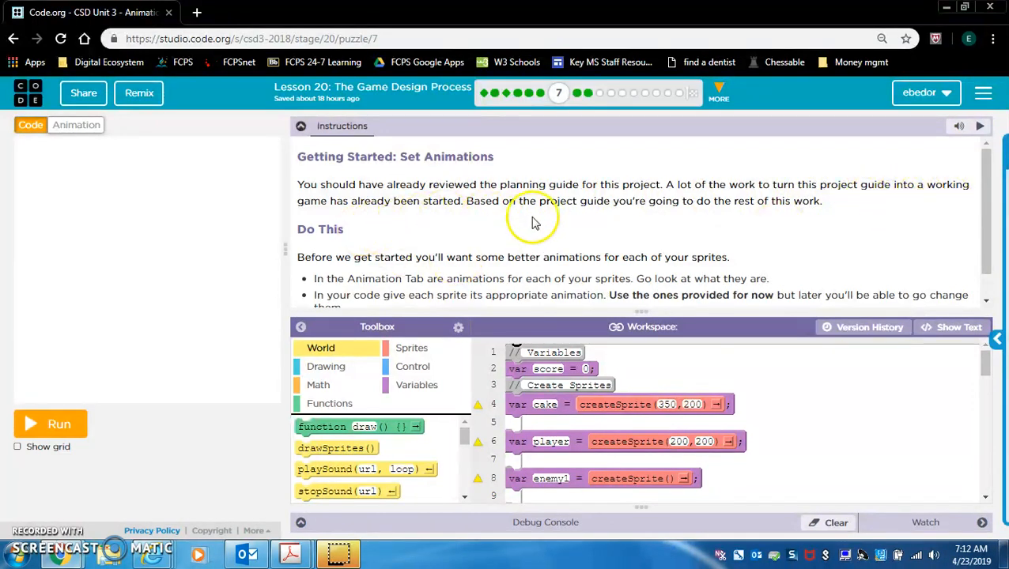
pyautogui.moveTo(775, 221)
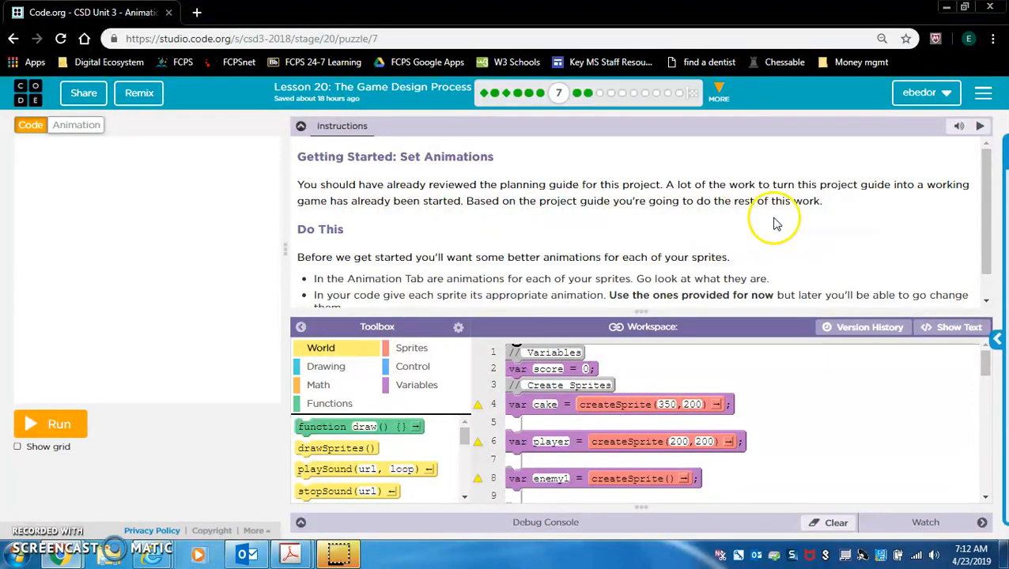
pyautogui.click(50, 423)
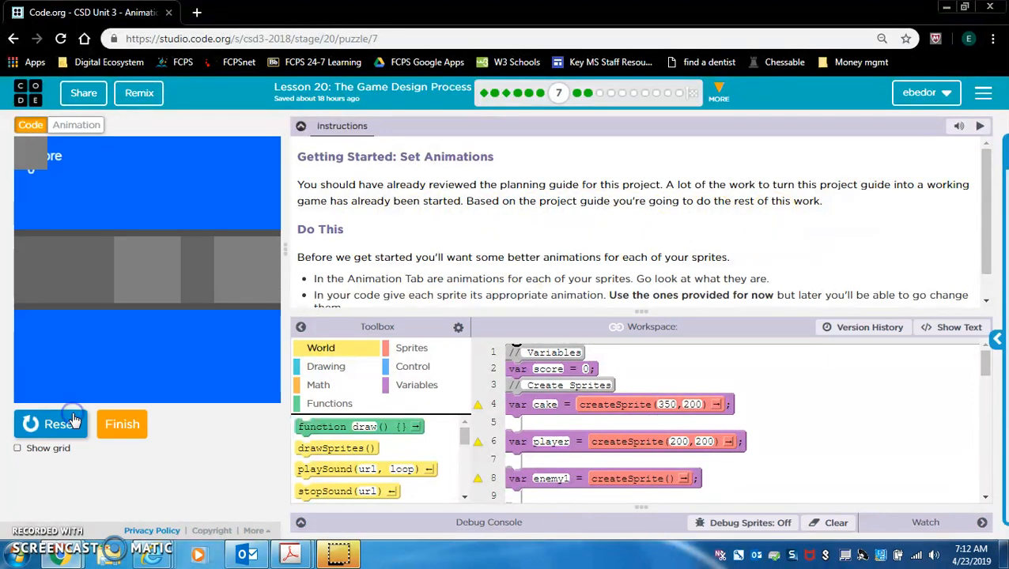
pyautogui.moveTo(433, 271)
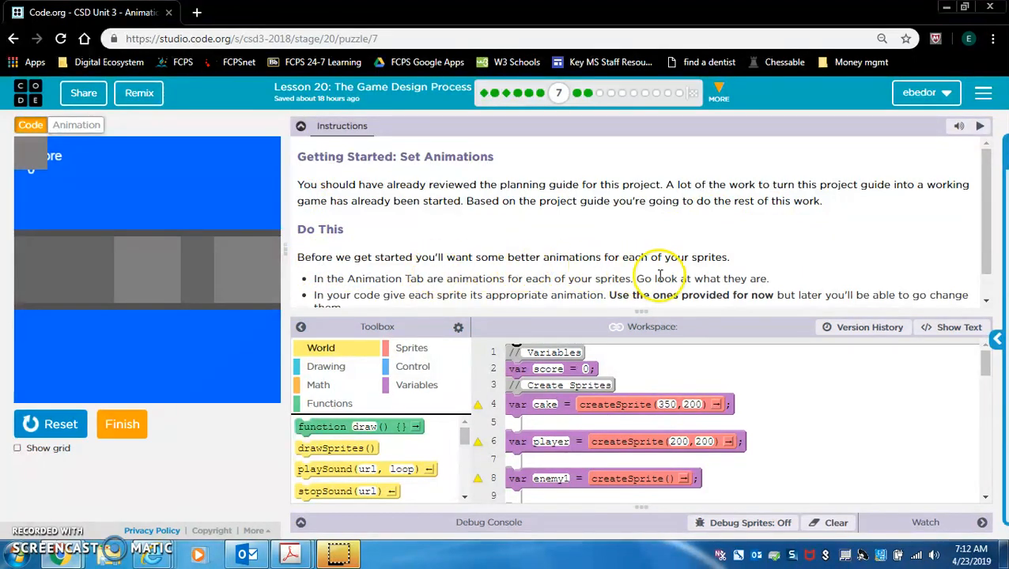
pyautogui.moveTo(393, 278)
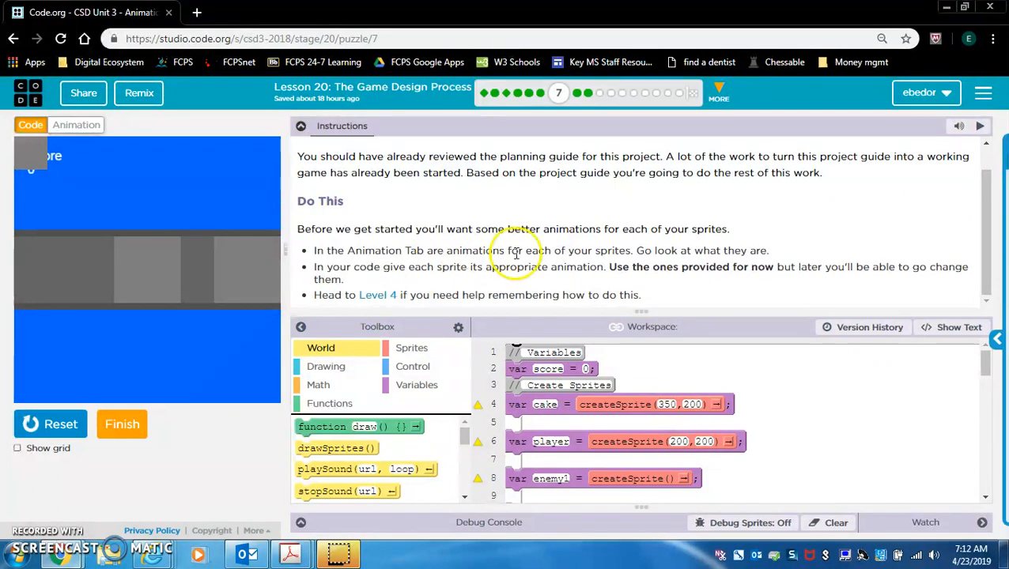
pyautogui.moveTo(790, 266)
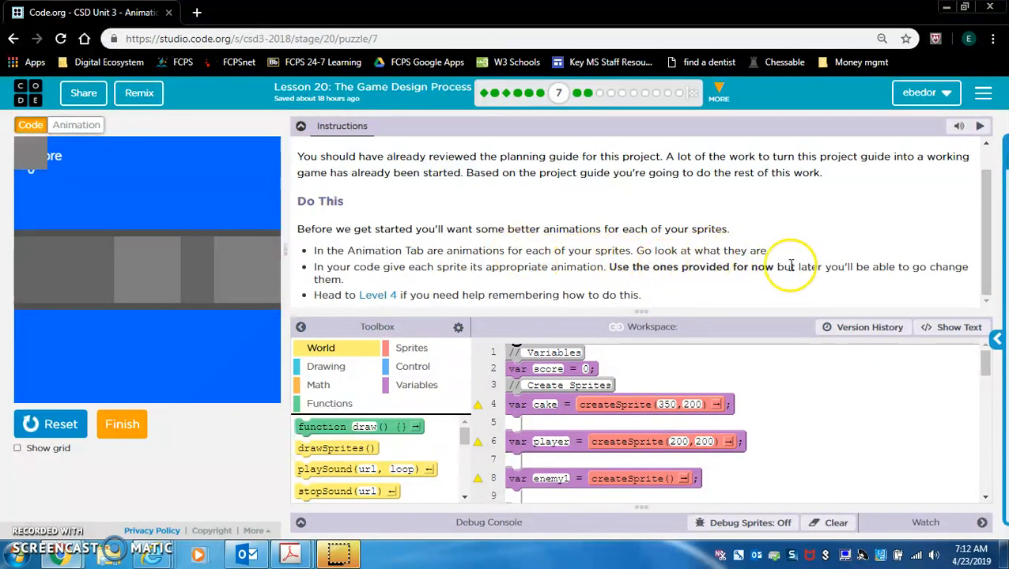
pyautogui.moveTo(379, 287)
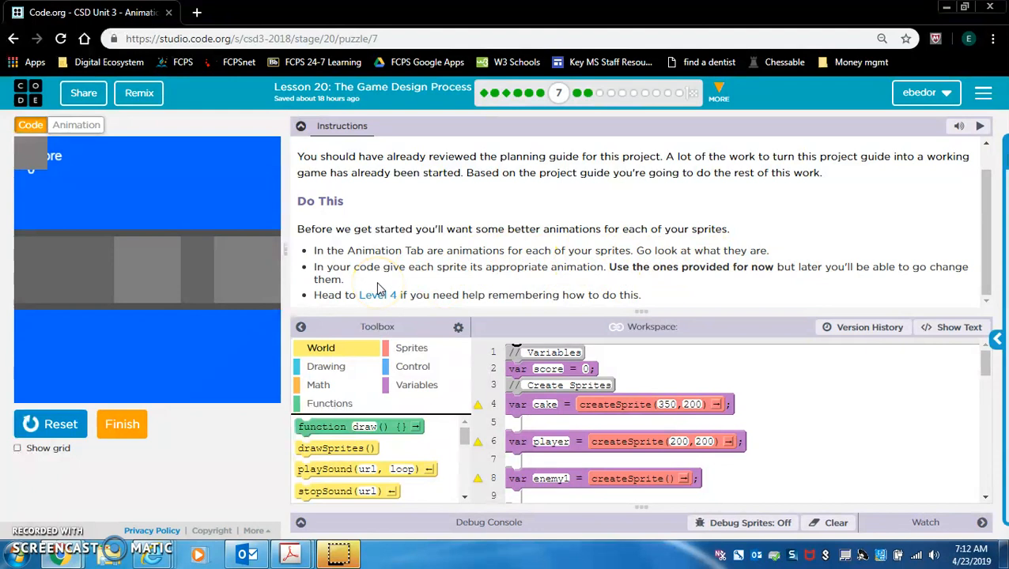
pyautogui.click(76, 125)
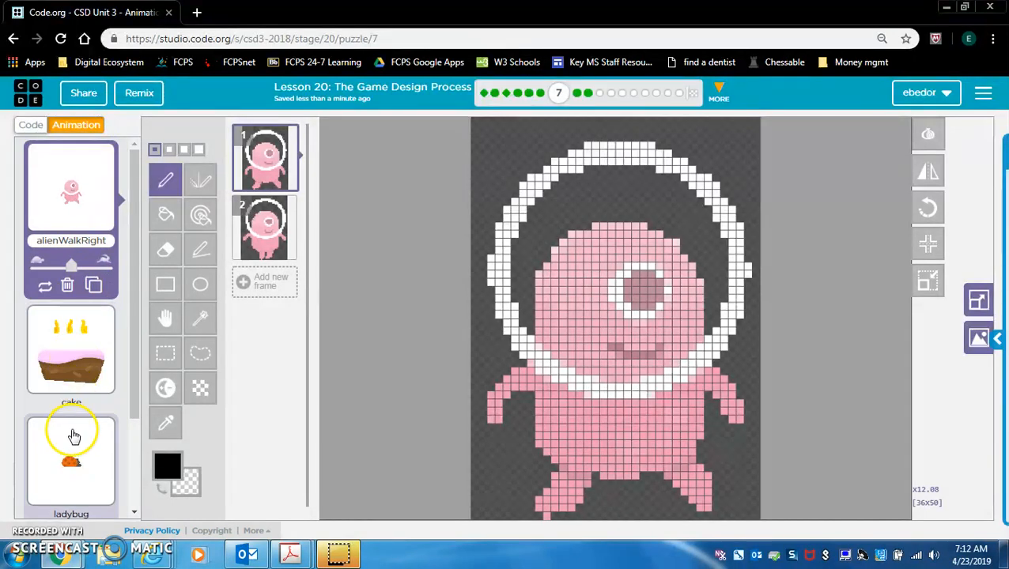
pyautogui.scroll(-3)
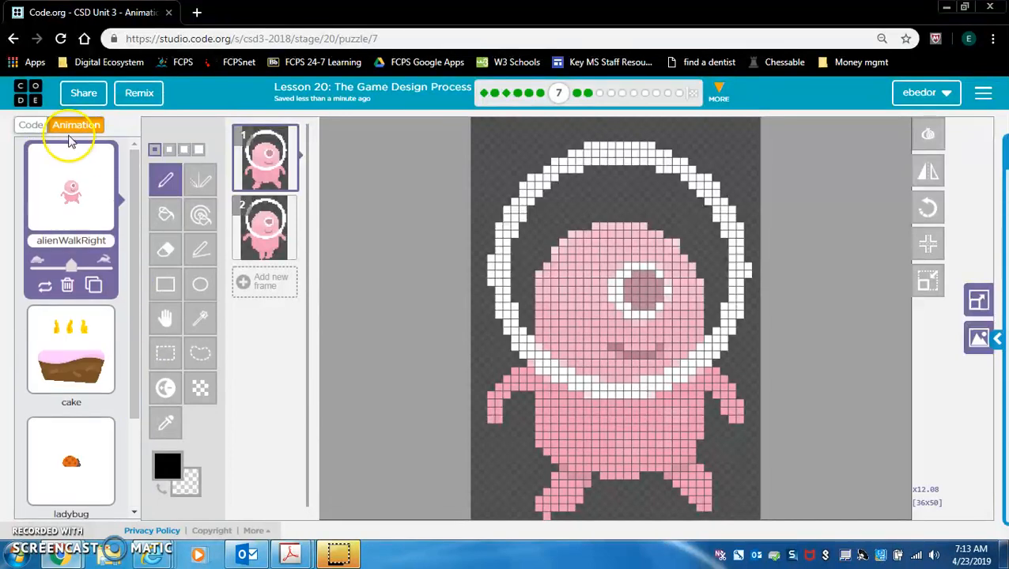
pyautogui.click(30, 125)
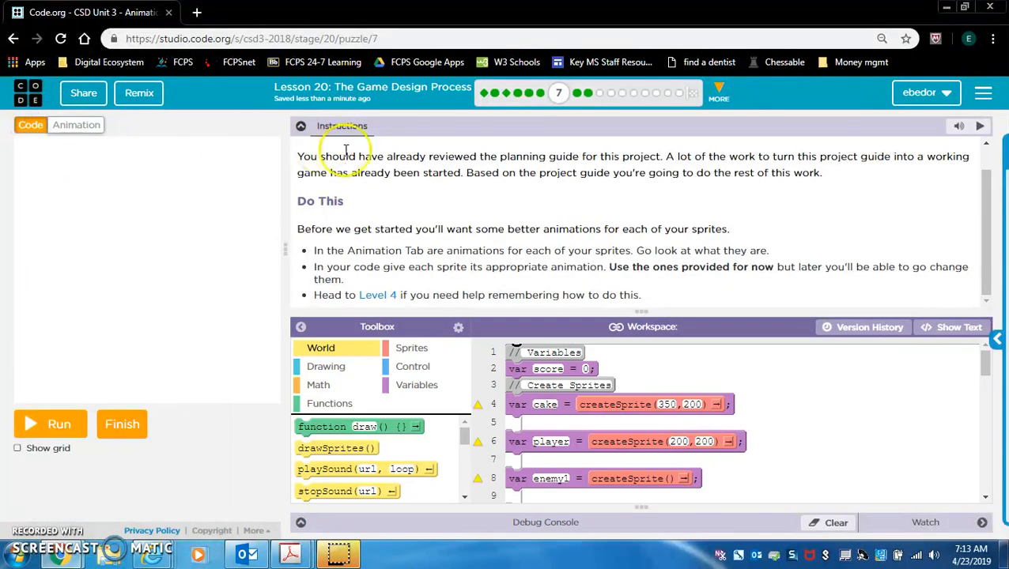
pyautogui.moveTo(470, 283)
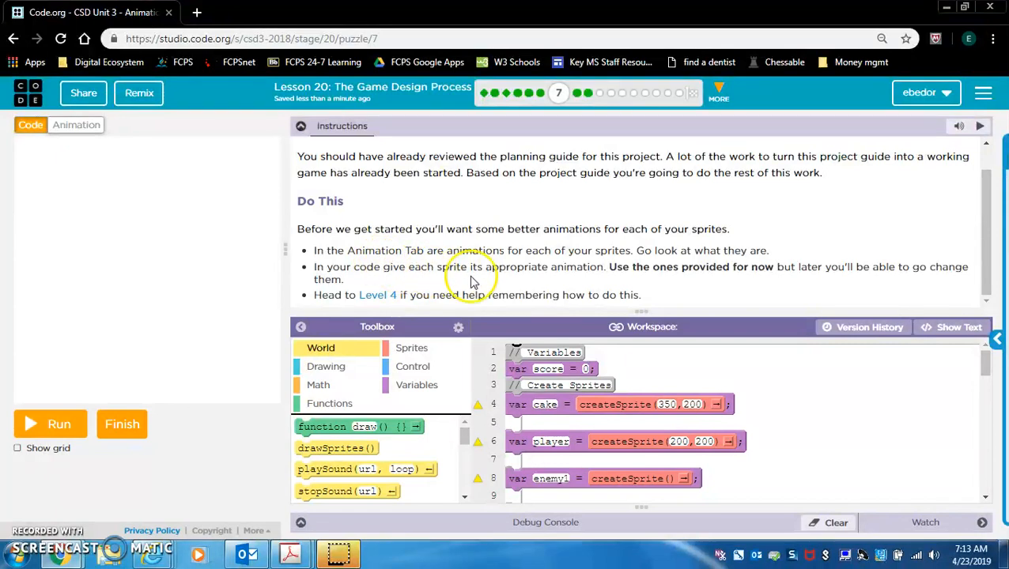
pyautogui.moveTo(623, 286)
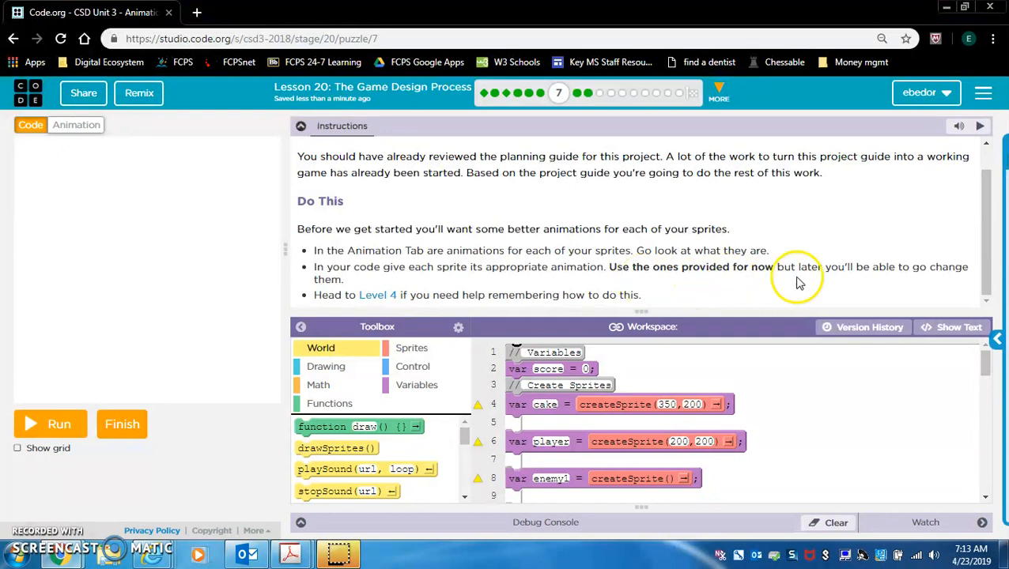
pyautogui.moveTo(947, 283)
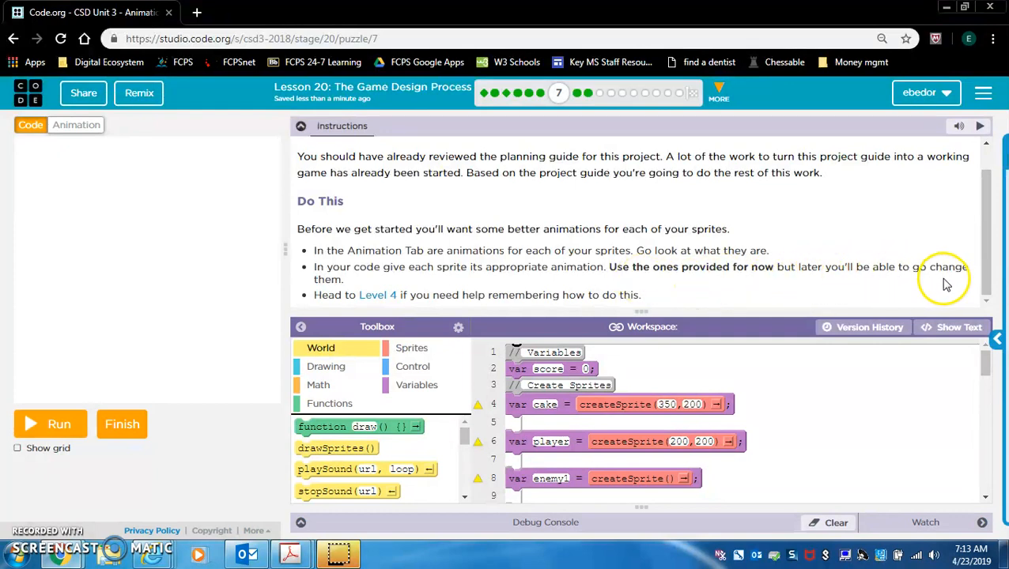
pyautogui.moveTo(75, 124)
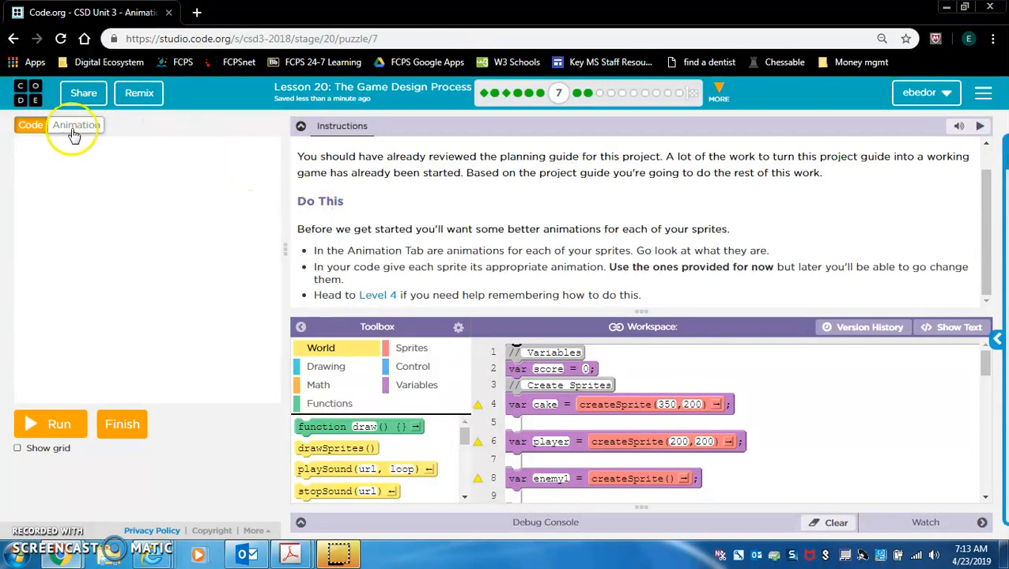
pyautogui.click(75, 125)
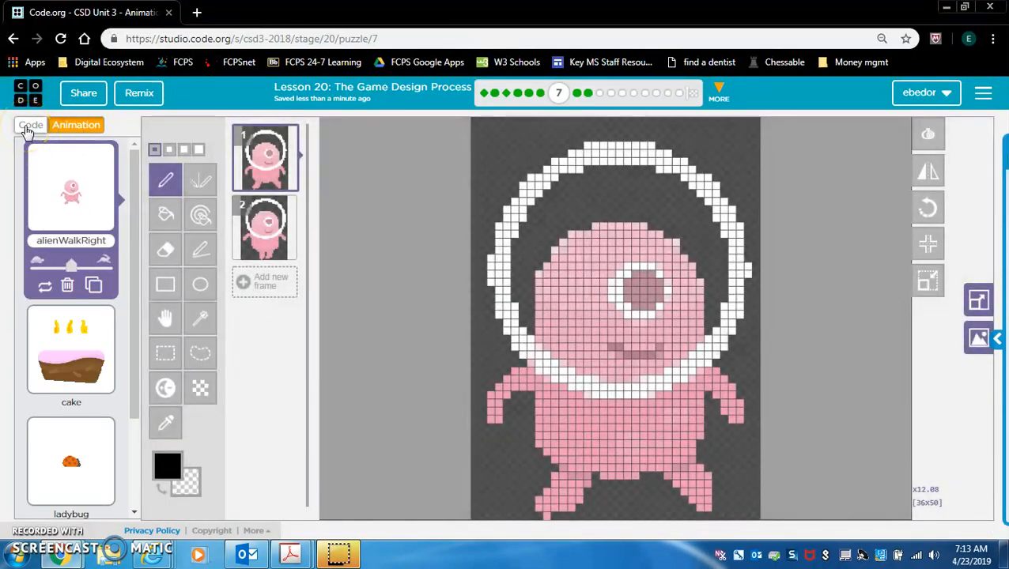
pyautogui.click(30, 125)
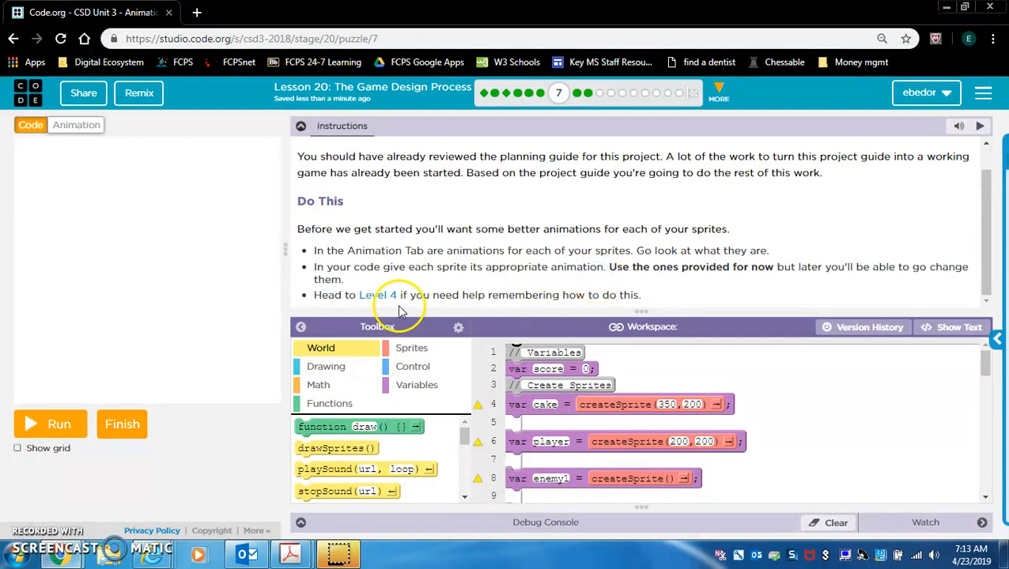
pyautogui.moveTo(581, 267)
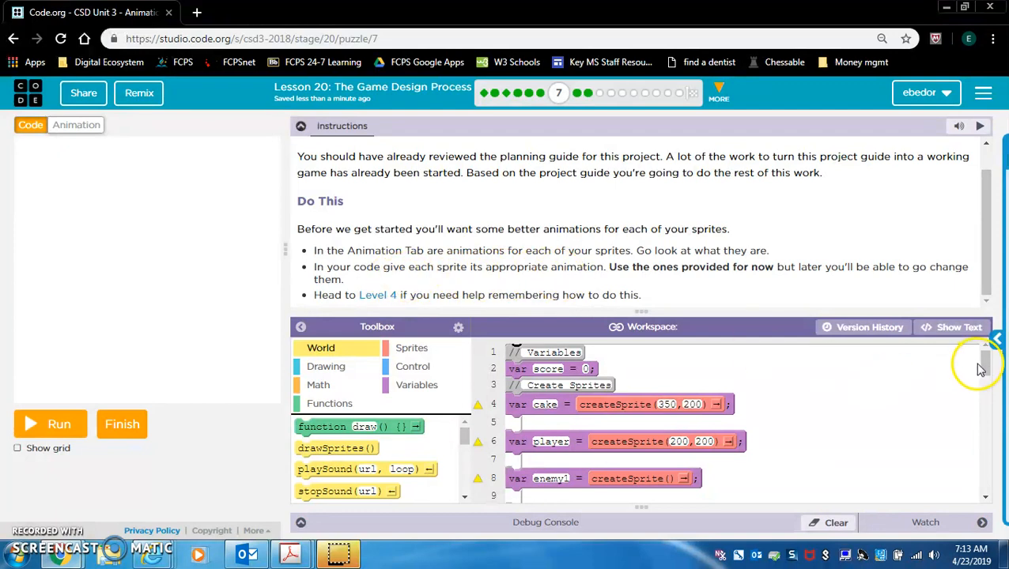
# - Set the player's animation to alienWalkRight and enemy2's to ladybug, then run the game
pyautogui.click(411, 347)
pyautogui.write('playe')
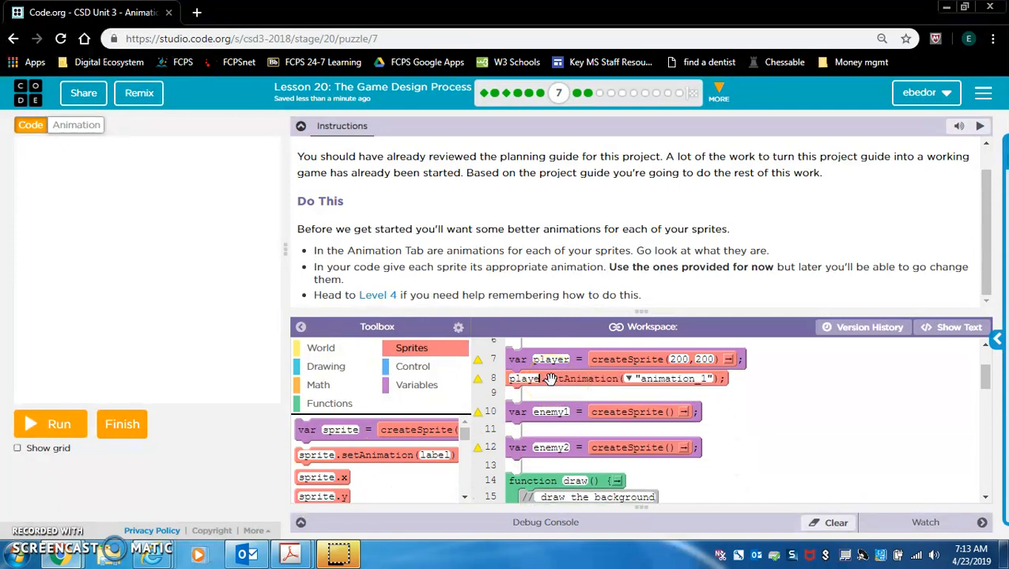
pyautogui.click(628, 378)
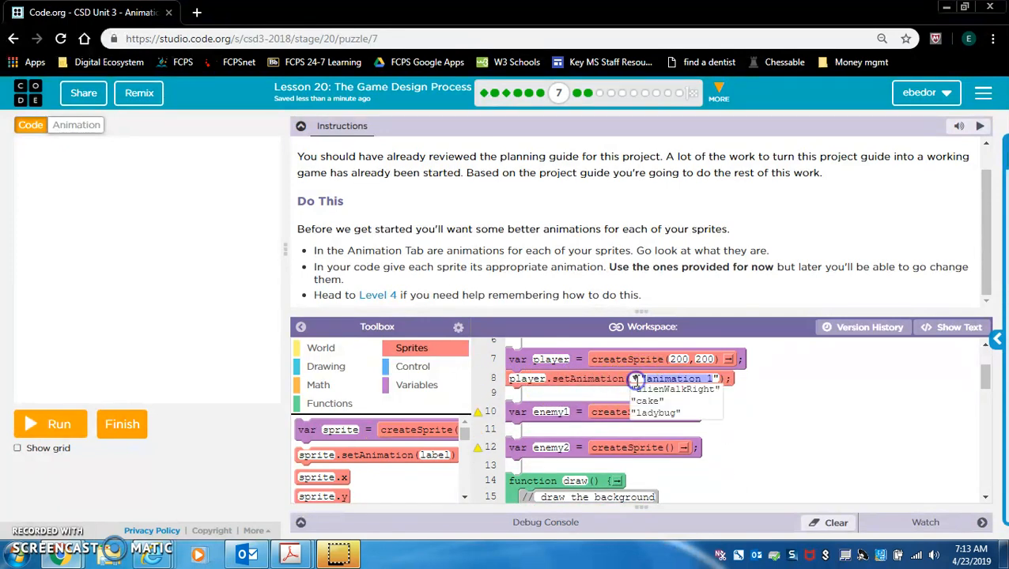
pyautogui.click(674, 389)
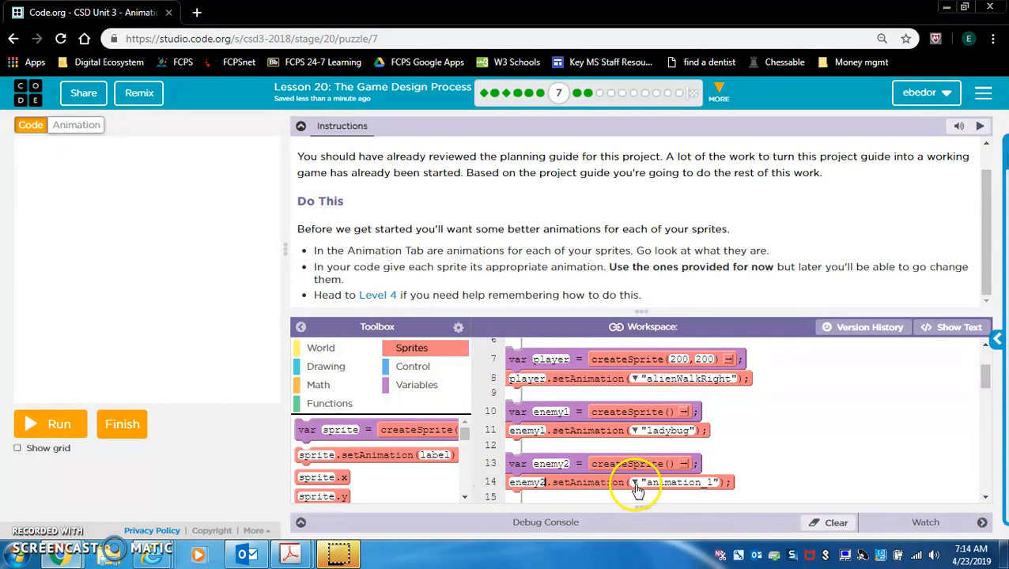
pyautogui.click(636, 482)
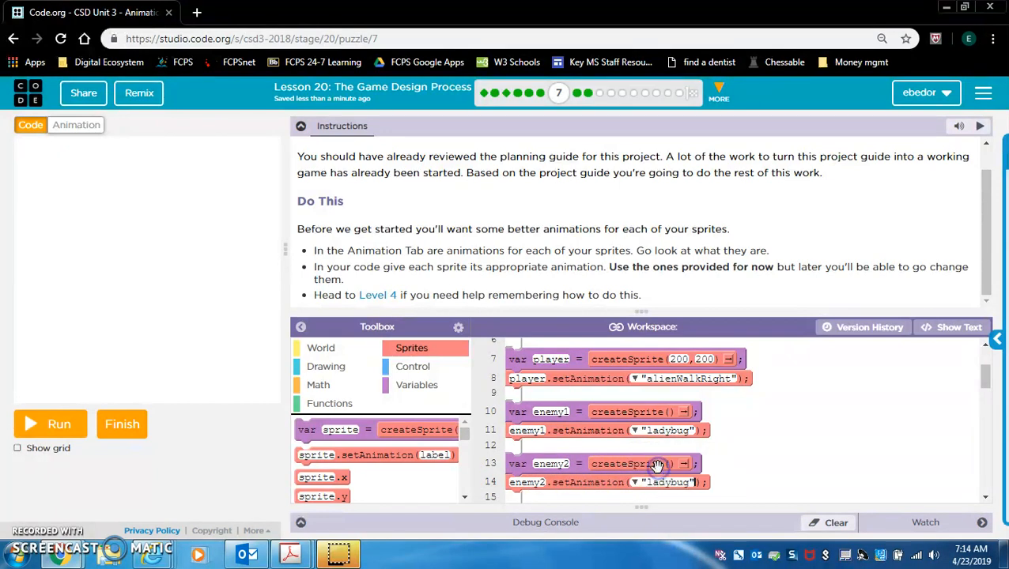
pyautogui.moveTo(973, 396)
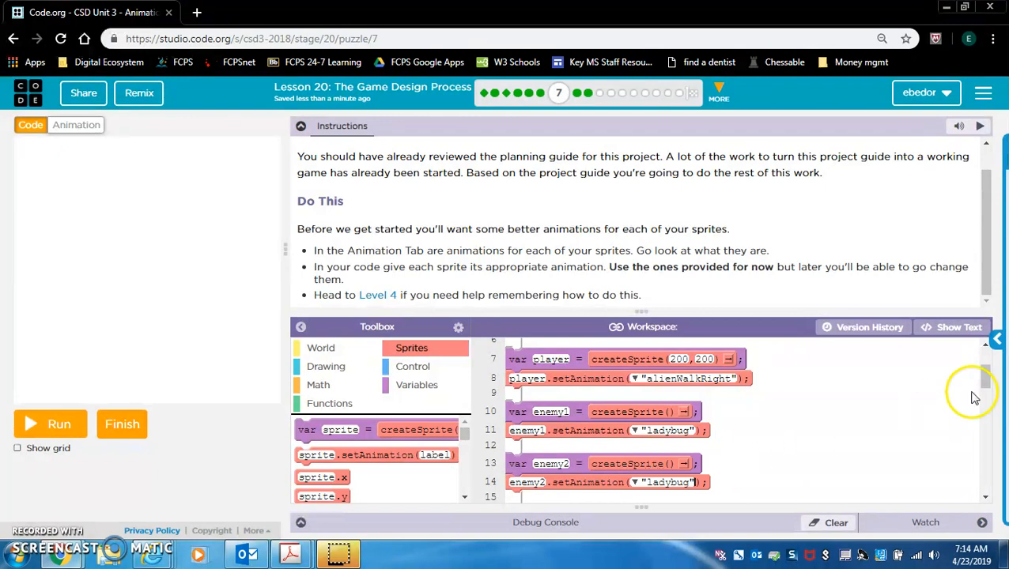
pyautogui.click(50, 424)
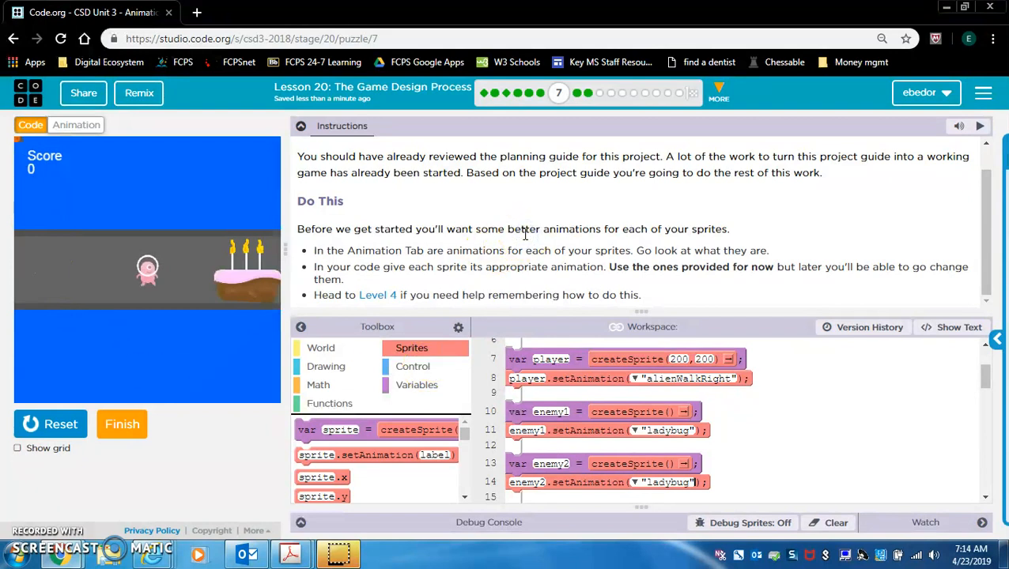
# - Submit the Set Animations level and continue to the Moving The Enemies puzzle
pyautogui.click(122, 424)
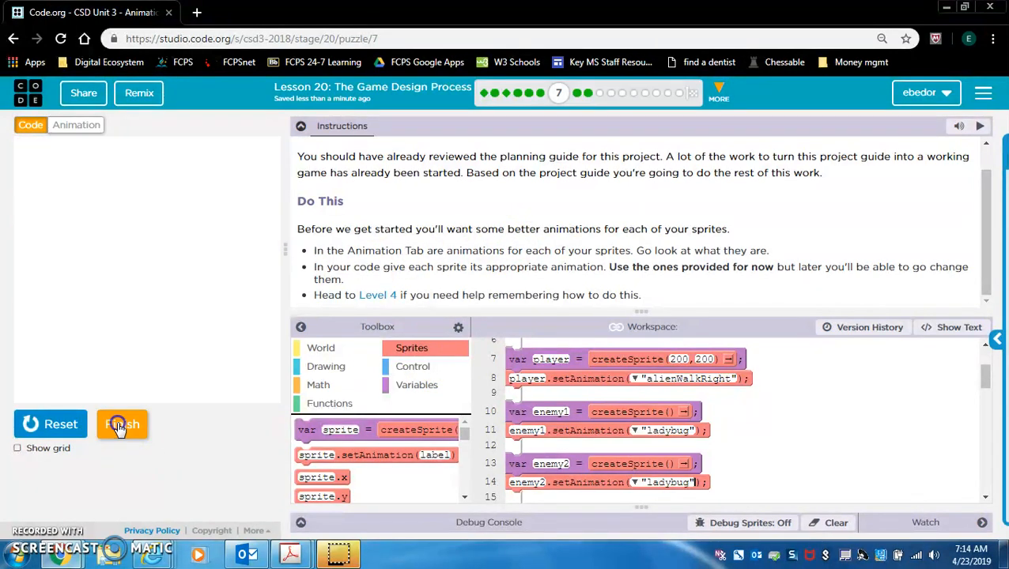
pyautogui.click(123, 425)
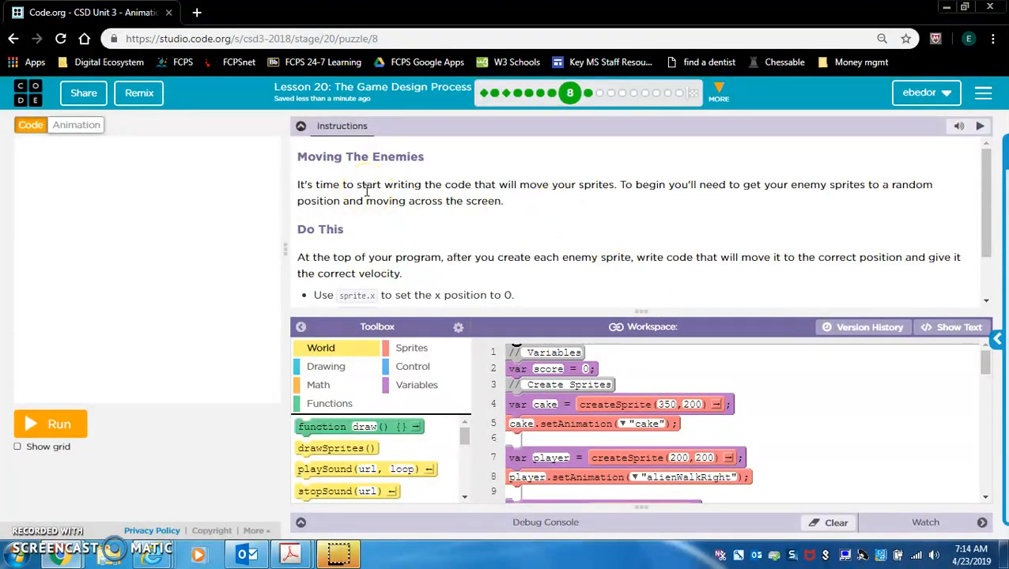
pyautogui.moveTo(528, 200)
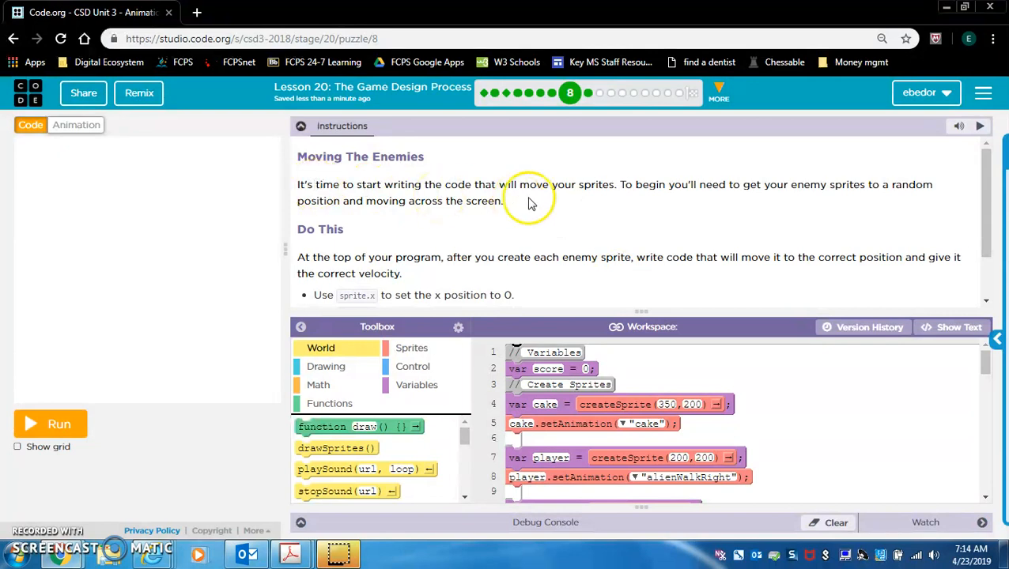
pyautogui.moveTo(679, 204)
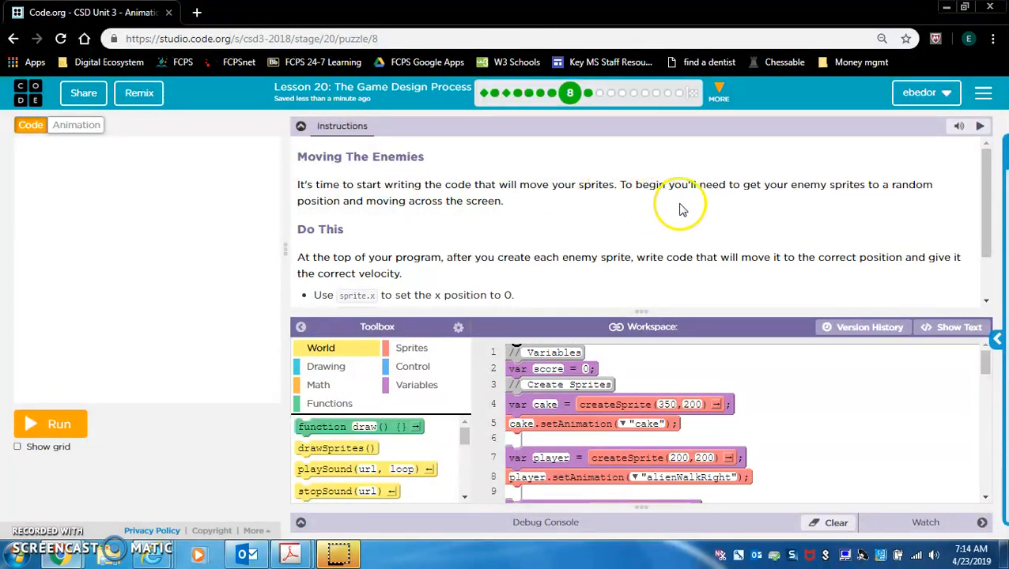
pyautogui.moveTo(889, 197)
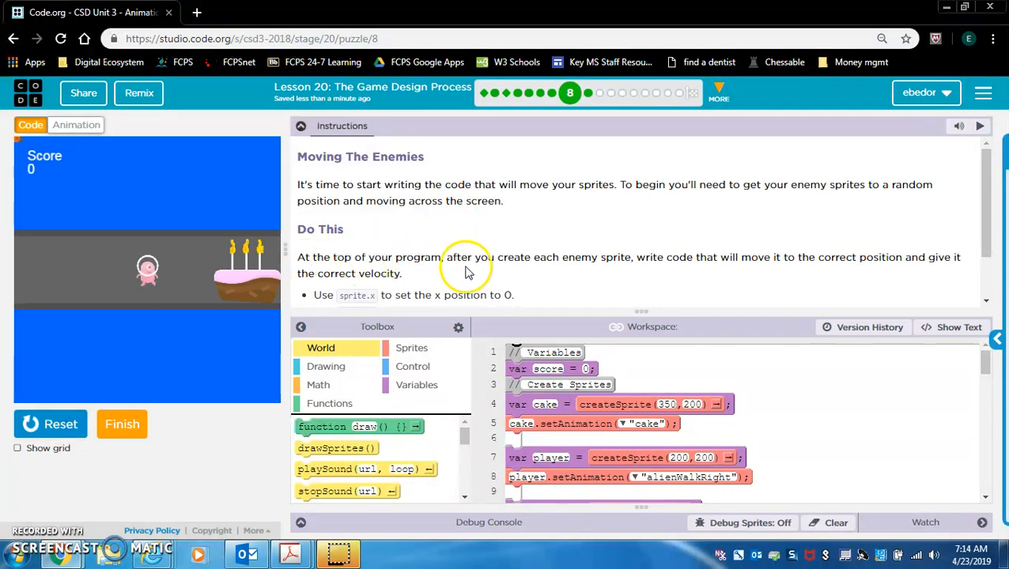
pyautogui.moveTo(603, 268)
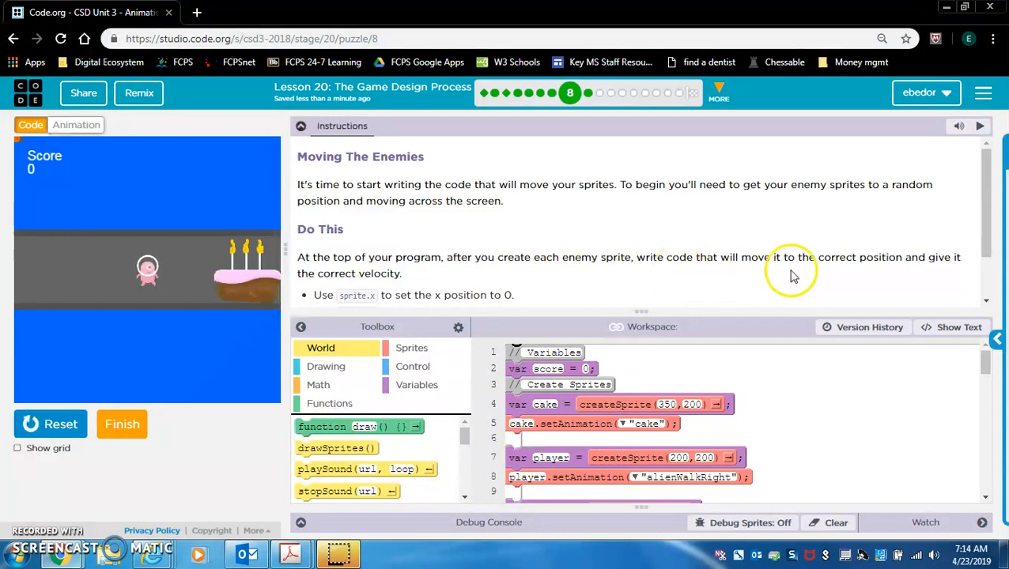
pyautogui.moveTo(941, 279)
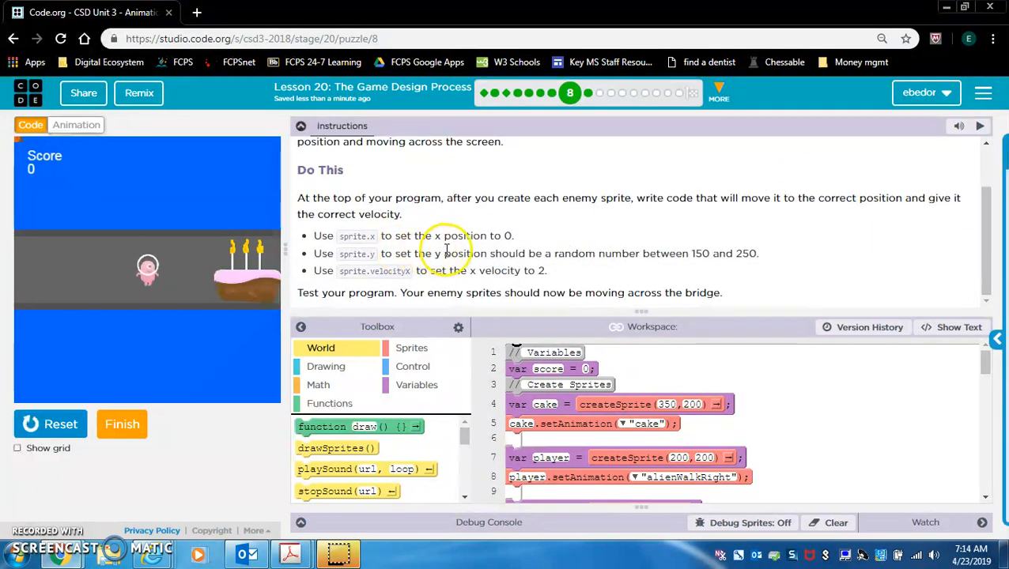
pyautogui.moveTo(326, 250)
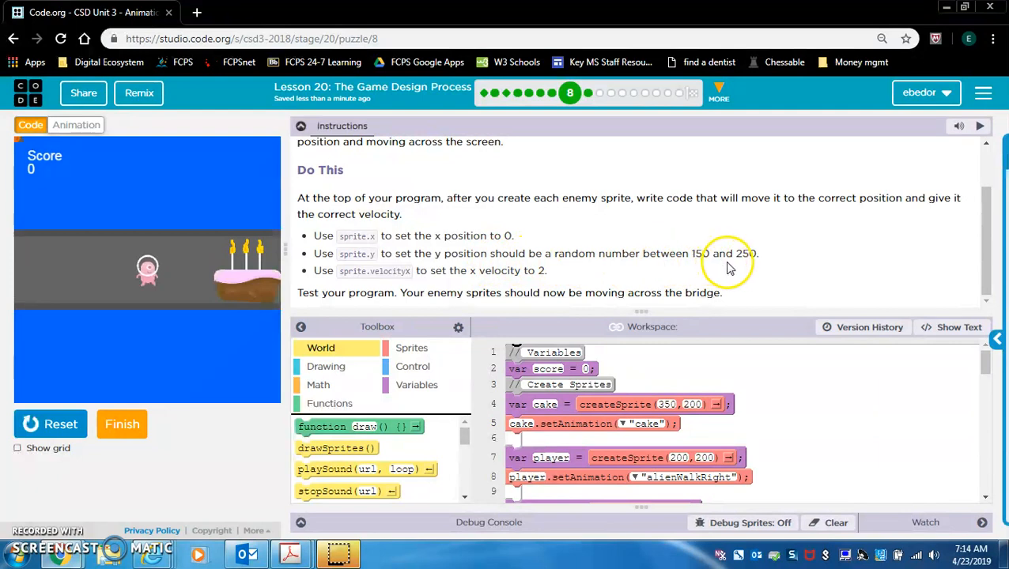
pyautogui.moveTo(27, 396)
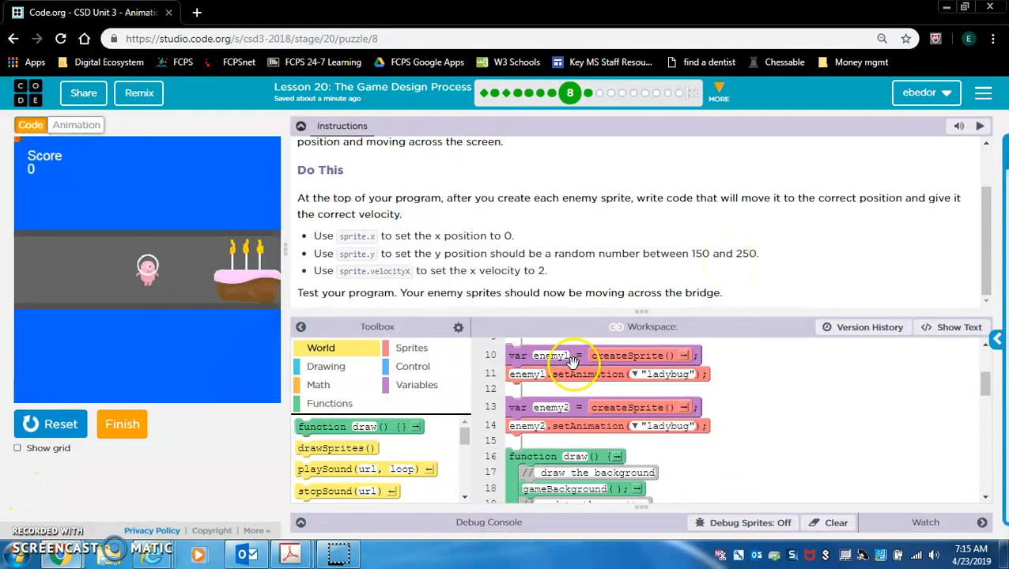
# - Point the sprite.x block at an enemy and add a y-position line below enemy1's x line
pyautogui.click(412, 348)
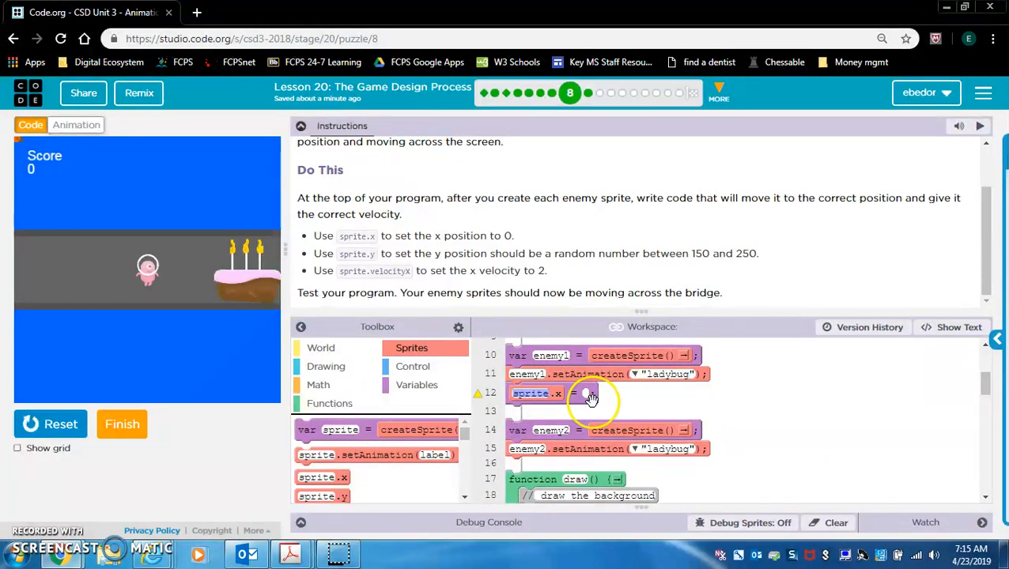
pyautogui.click(533, 393)
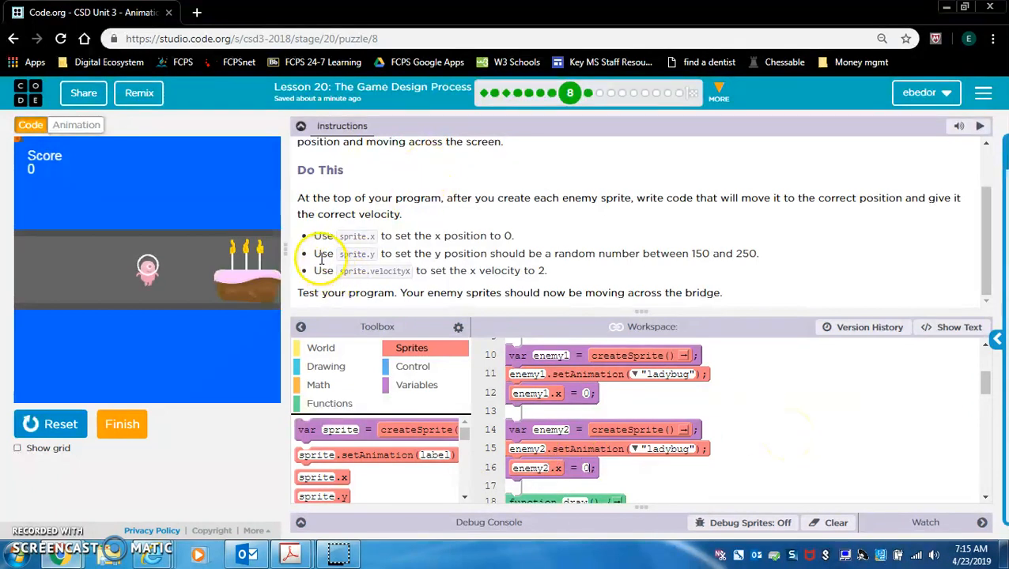
pyautogui.moveTo(486, 265)
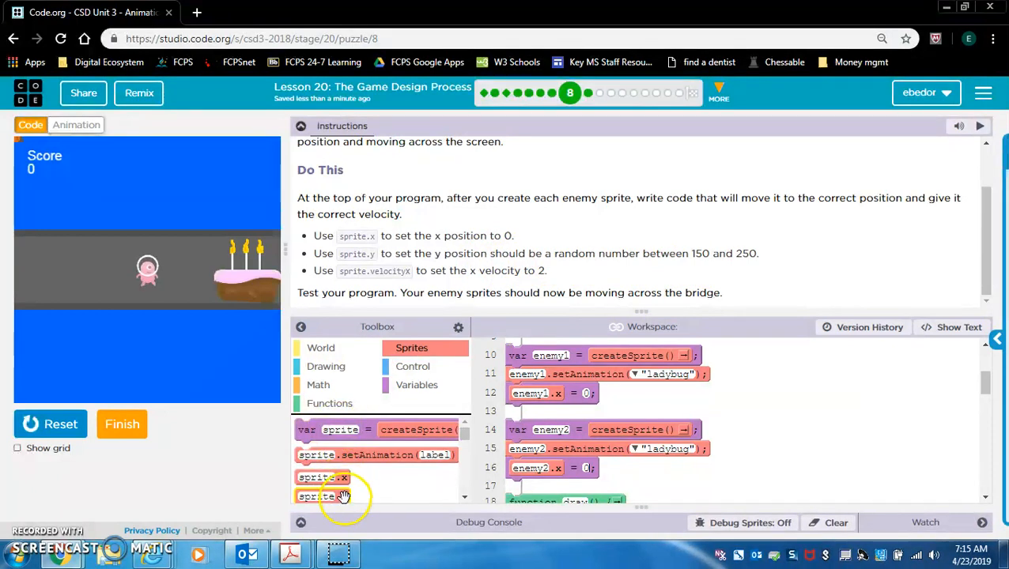
pyautogui.moveTo(322, 496); pyautogui.dragTo(551, 415)
pyautogui.write('enemy1')
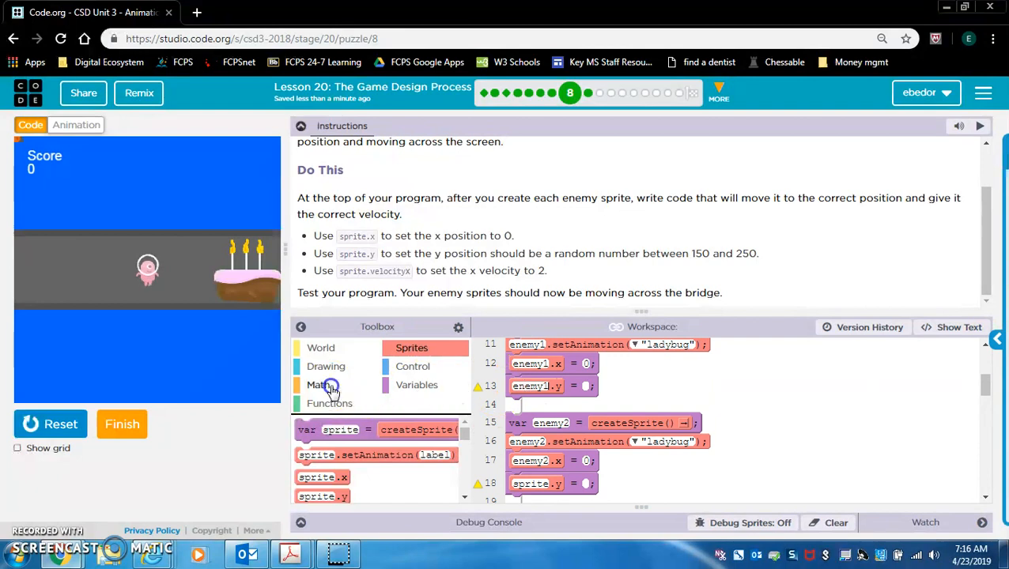
# - Give the enemy y position a randomNumber(150, 250) value from the Math blocks
pyautogui.click(318, 385)
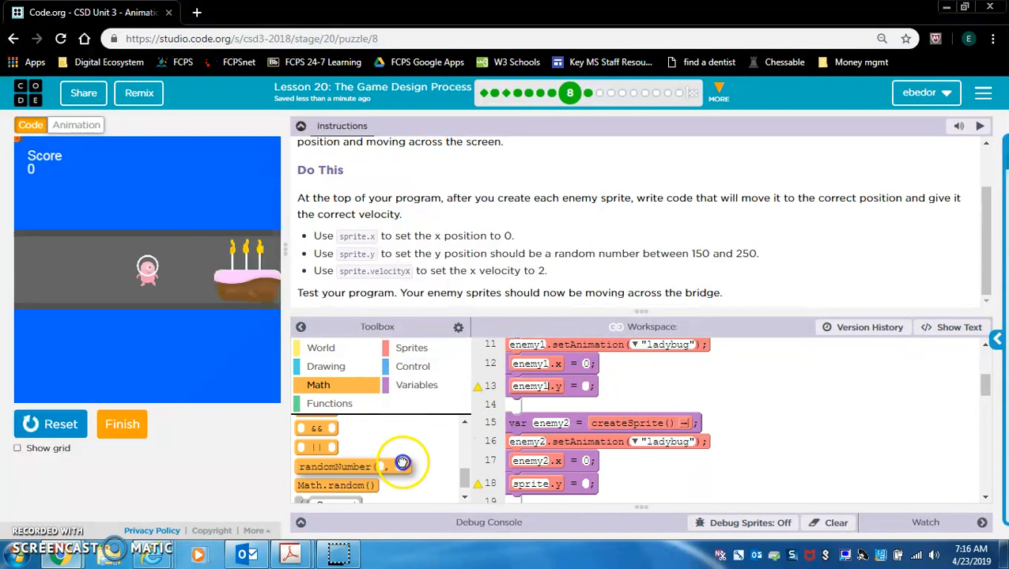
pyautogui.moveTo(344, 466); pyautogui.dragTo(644, 386)
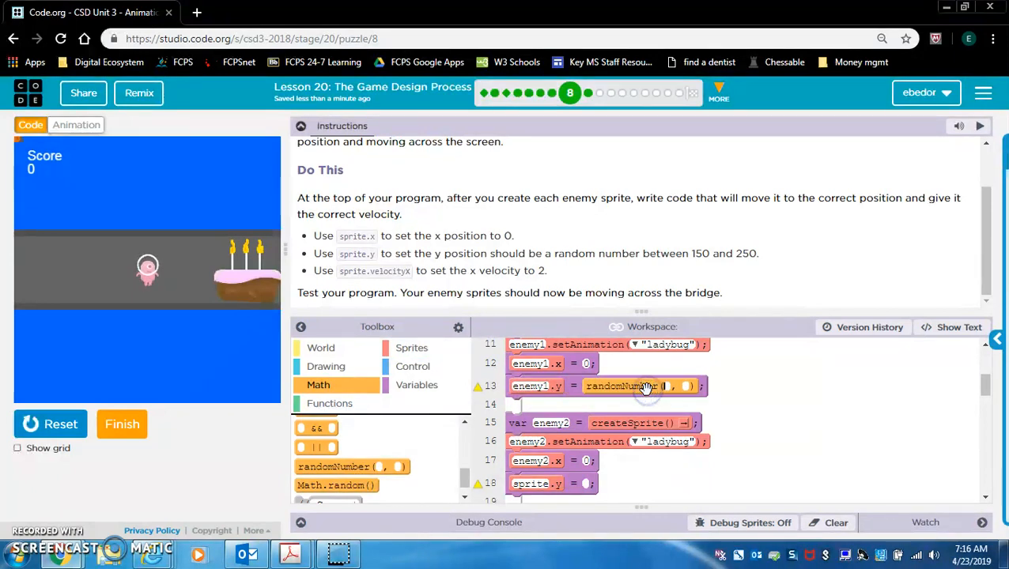
pyautogui.write('150')
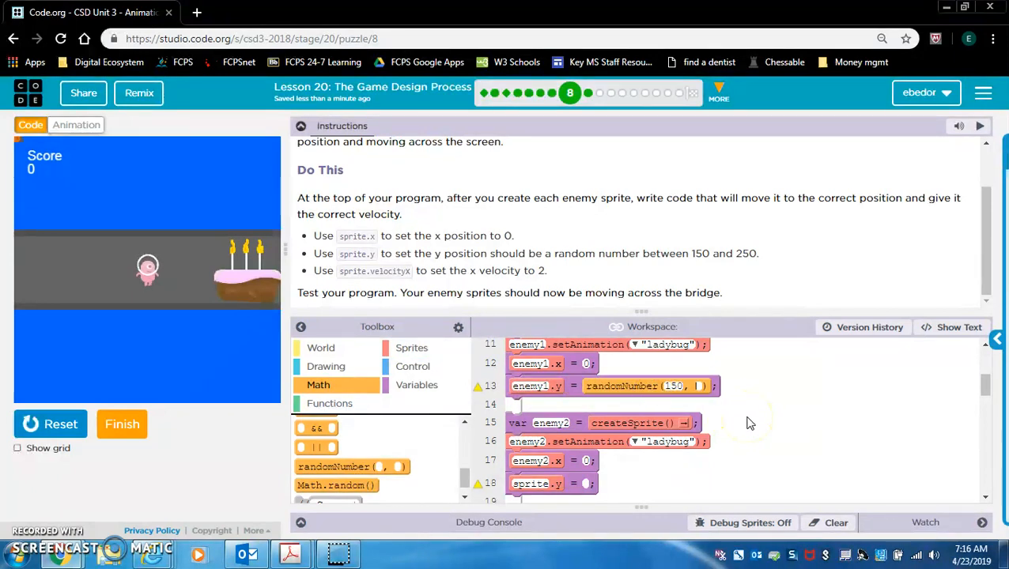
pyautogui.write('250')
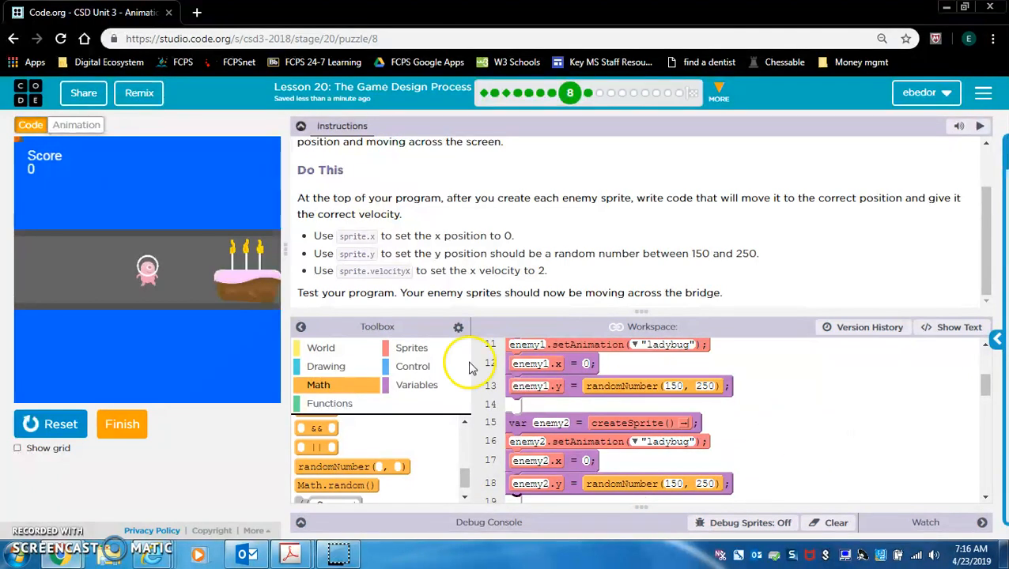
pyautogui.moveTo(368, 272)
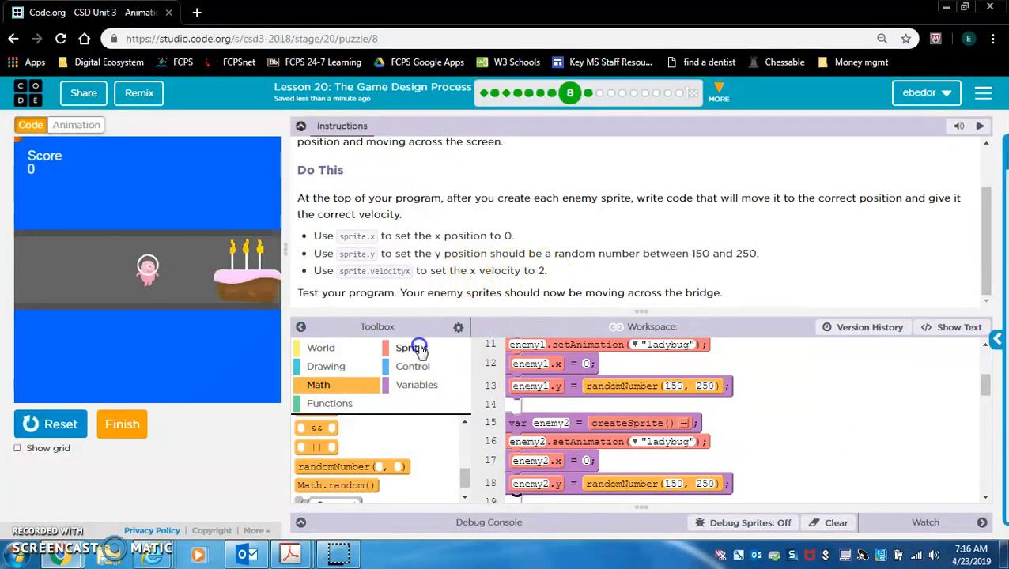
# - Add enemy velocityX 2 blocks from the Sprites toolbox, then run the game to watch the ladybugs
pyautogui.click(411, 348)
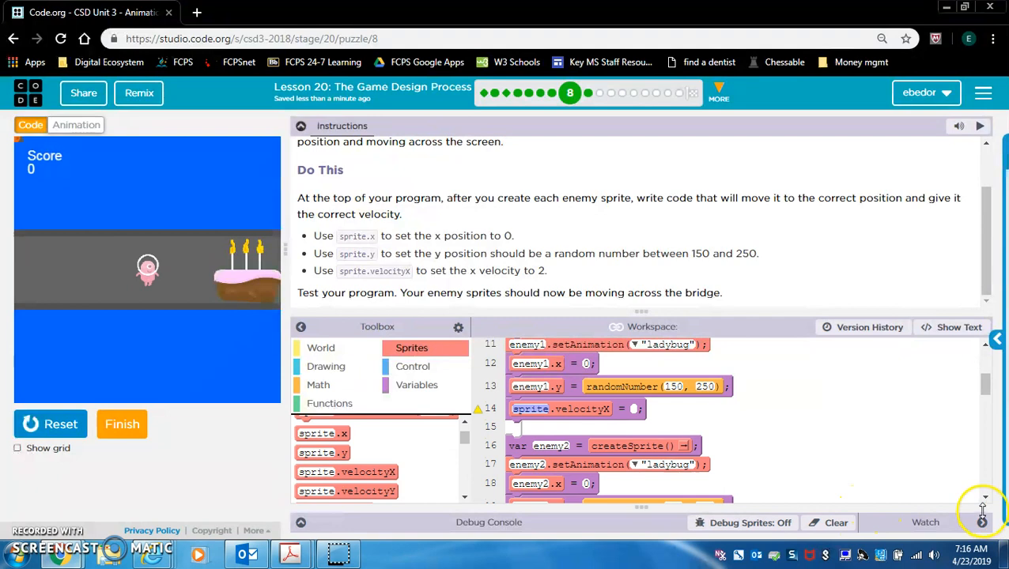
pyautogui.scroll(-3)
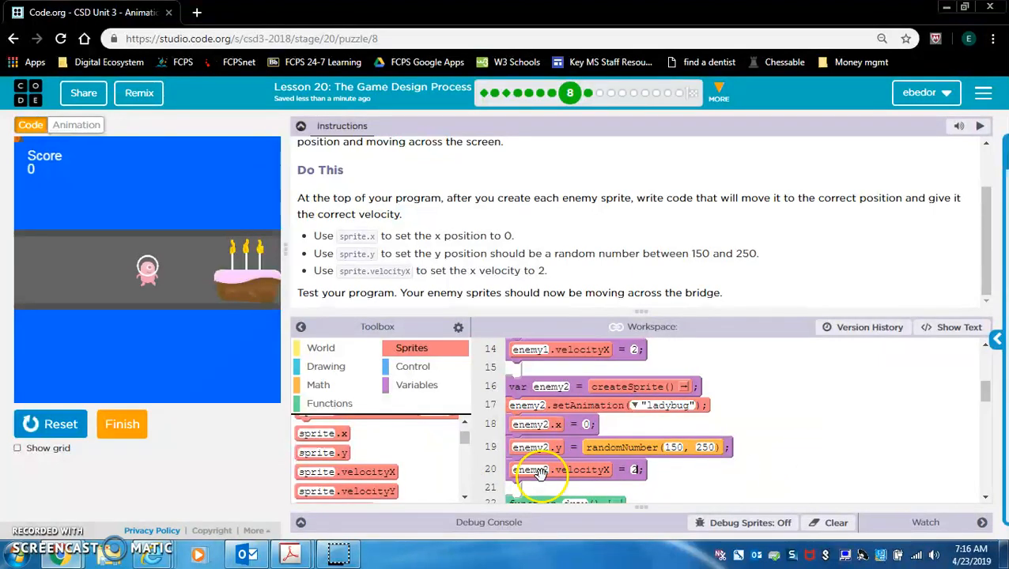
pyautogui.click(52, 425)
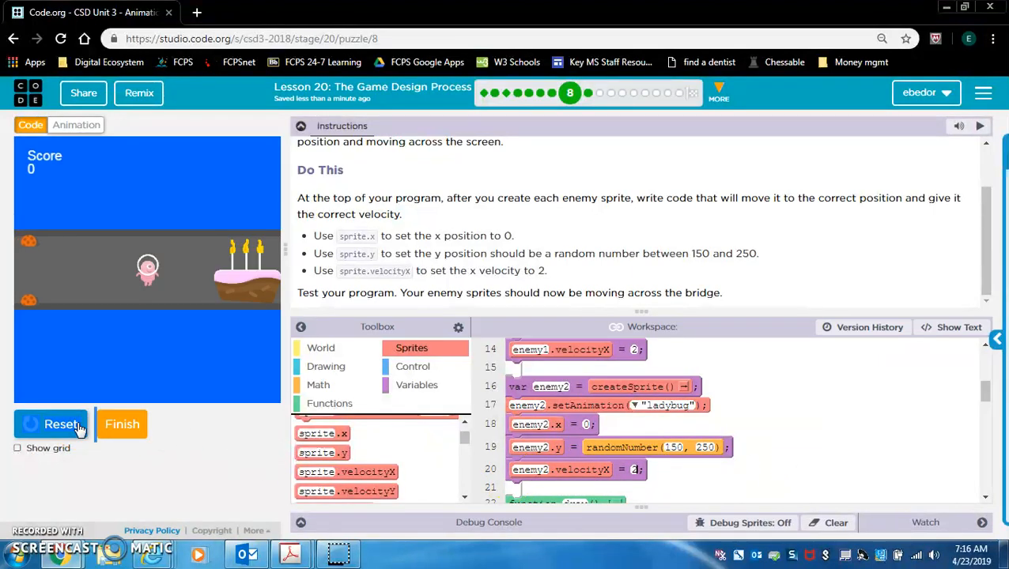